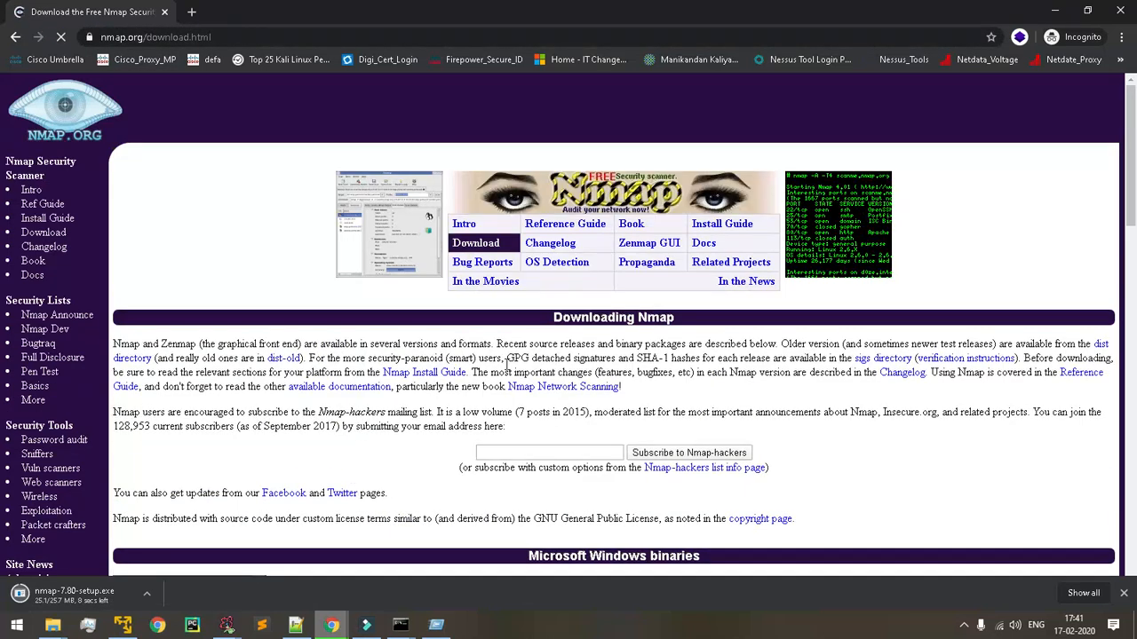
- Confirm in the nmap.org news that Nmap 7.80 is the newest release
{"action": "scroll", "scroll_direction": "down", "scroll_amount": 3}
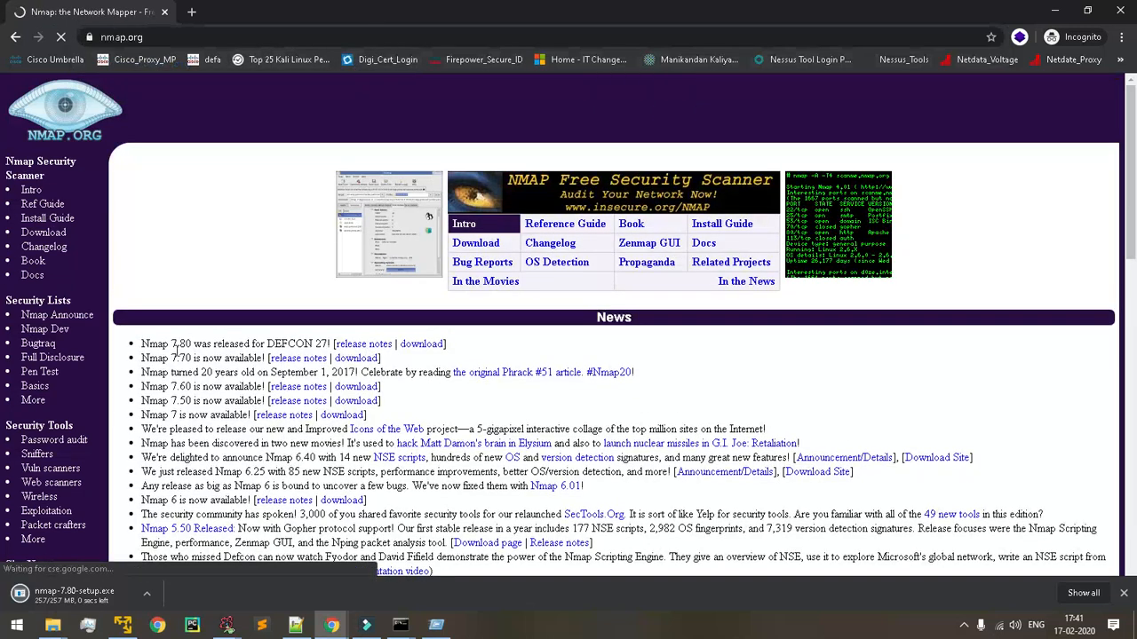
{"action": "double_click", "coordinate": [164, 343]}
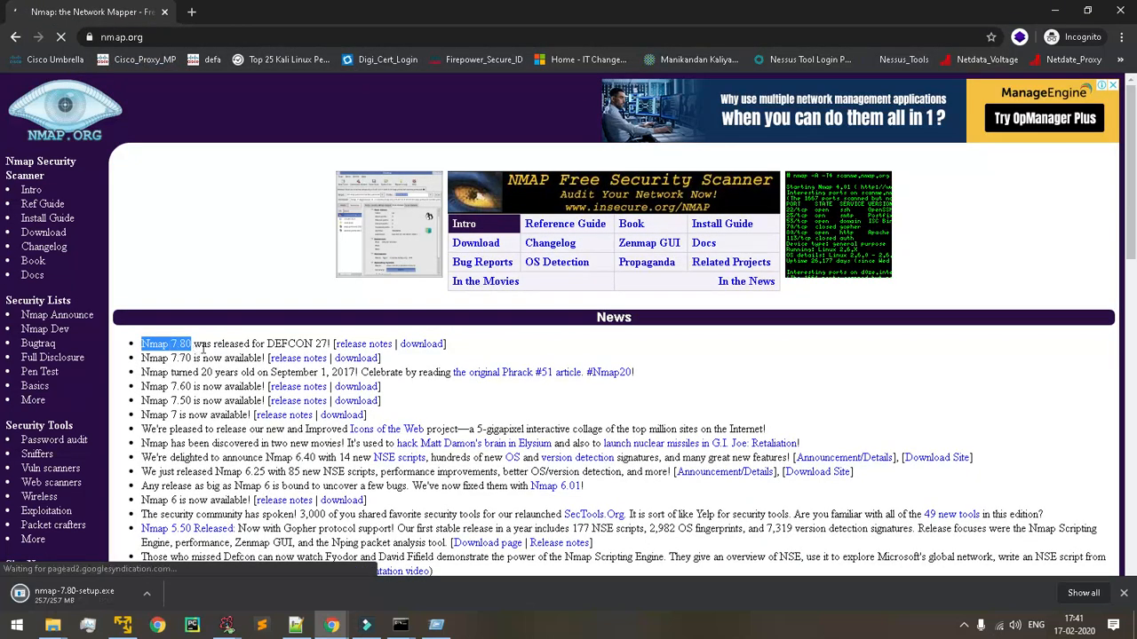
{"action": "mouse_move", "coordinate": [420, 343]}
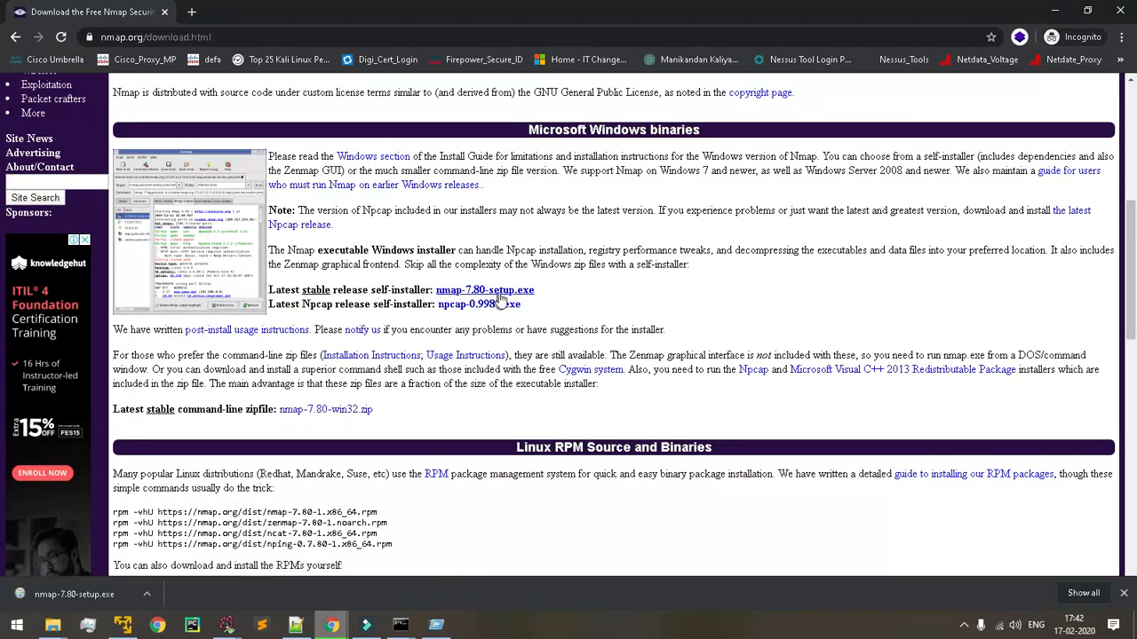
{"action": "mouse_move", "coordinate": [355, 410]}
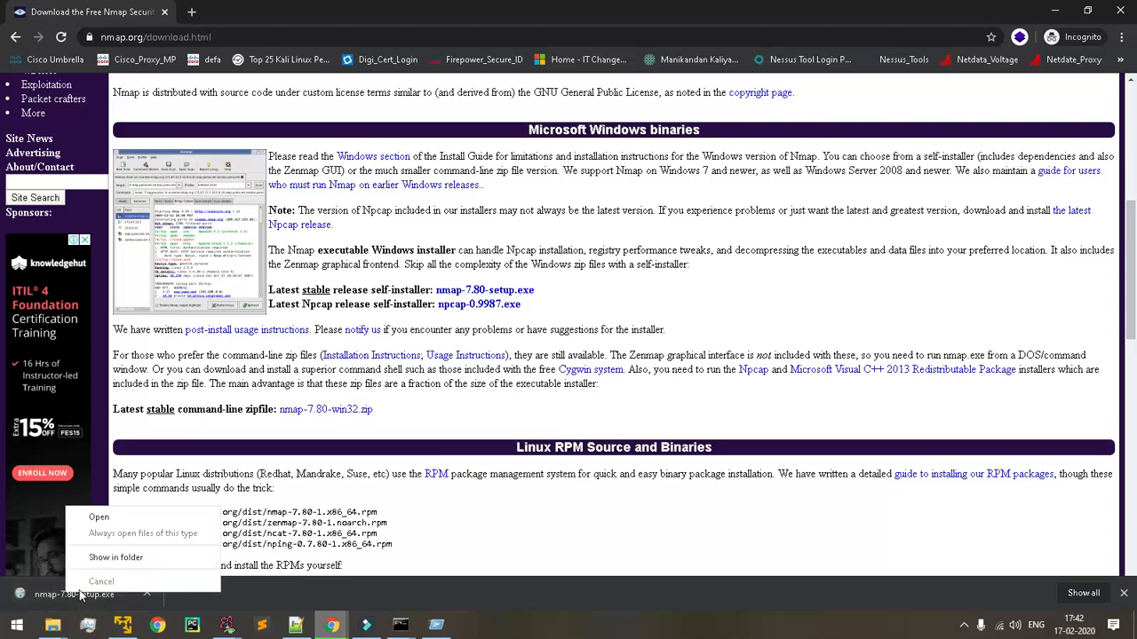
- Launch nmap-7.80-setup.exe, accept the licence, and keep all components including Ncat
{"action": "left_click", "coordinate": [99, 517]}
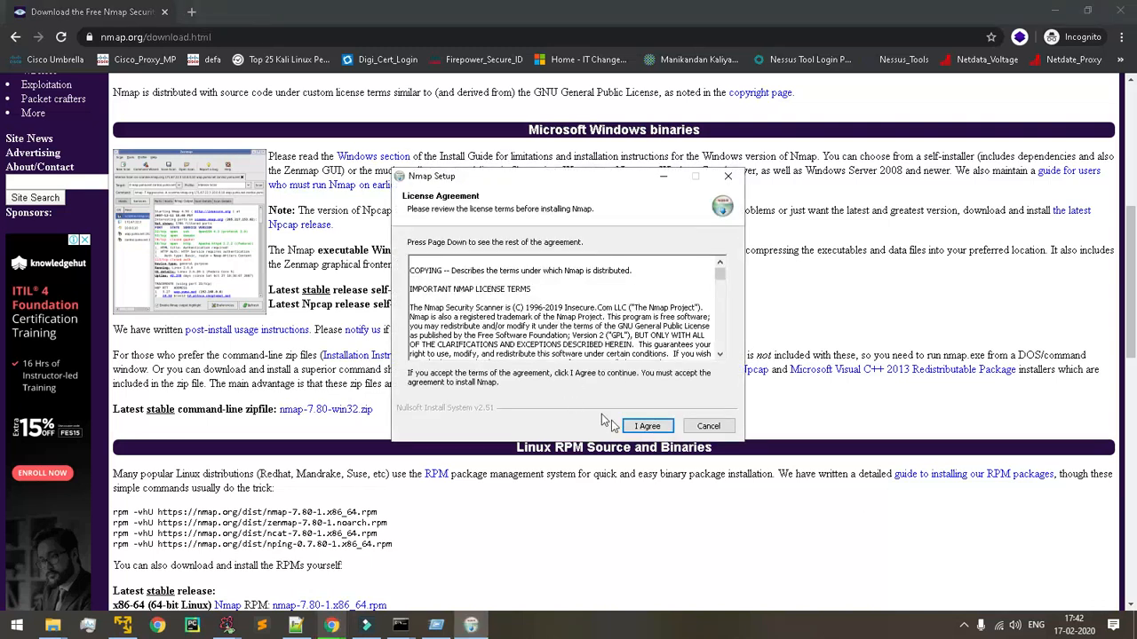
{"action": "left_click", "coordinate": [646, 426]}
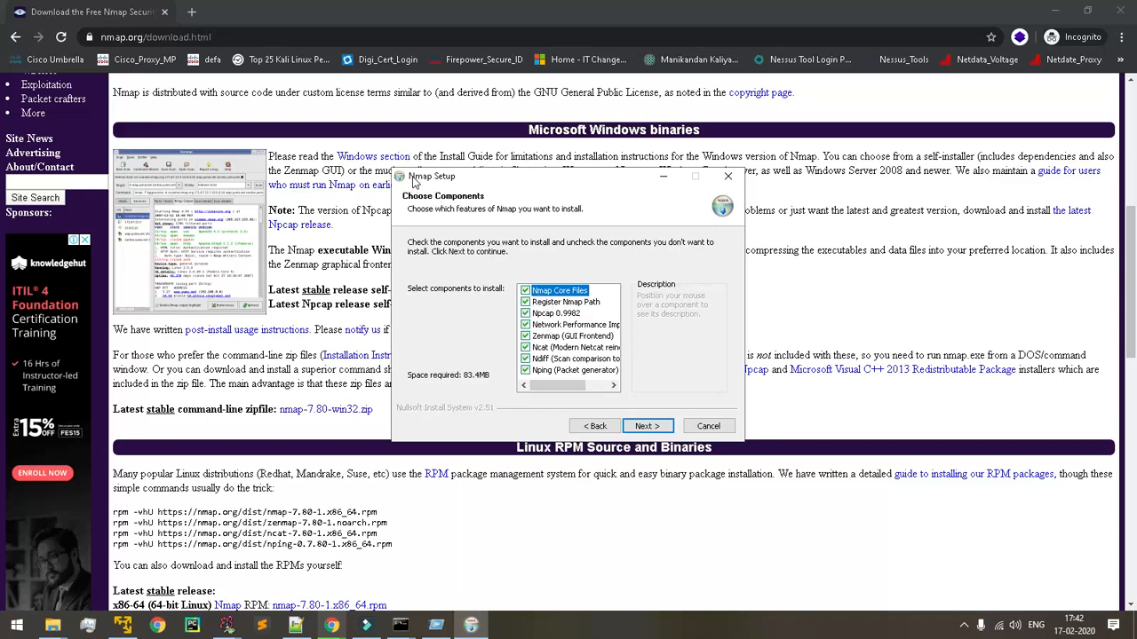
{"action": "mouse_move", "coordinate": [555, 291]}
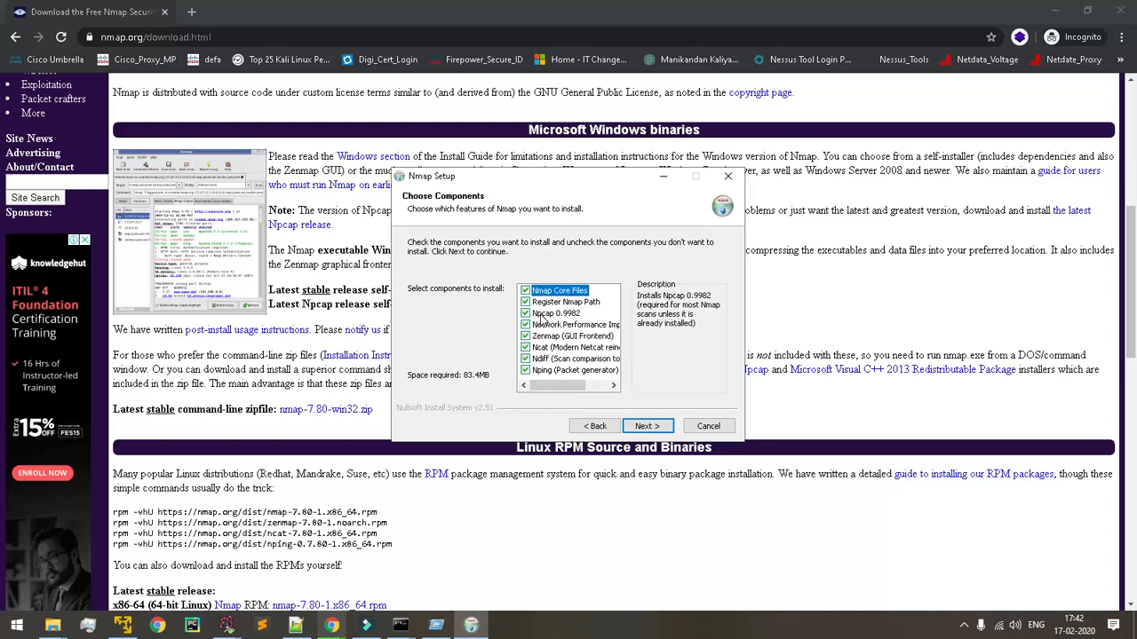
{"action": "mouse_move", "coordinate": [579, 389]}
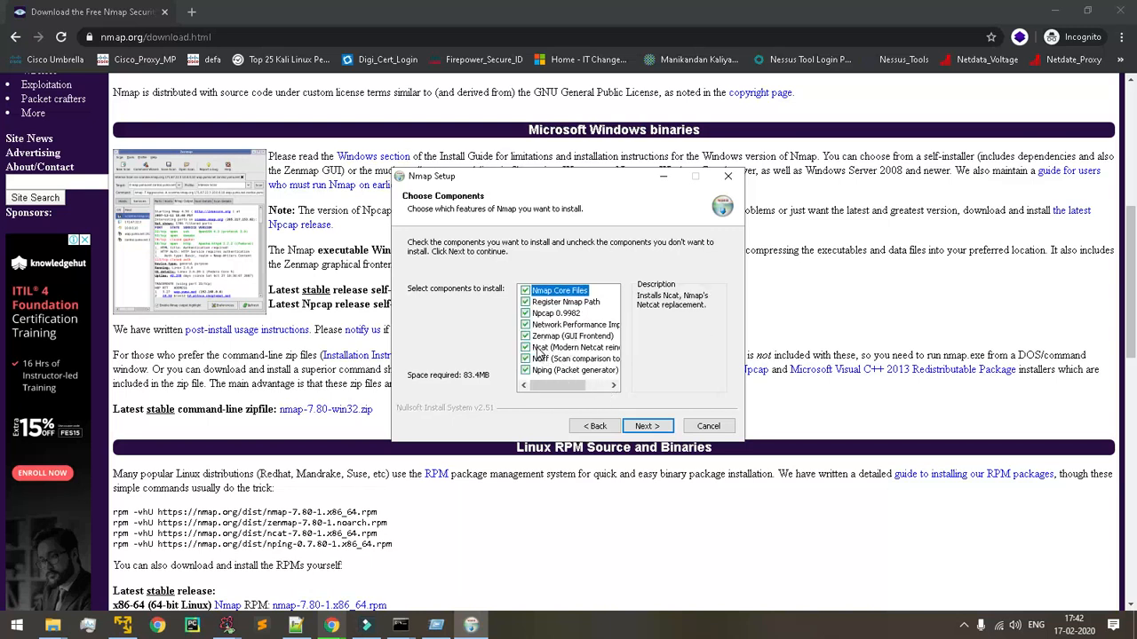
{"action": "left_click", "coordinate": [572, 348]}
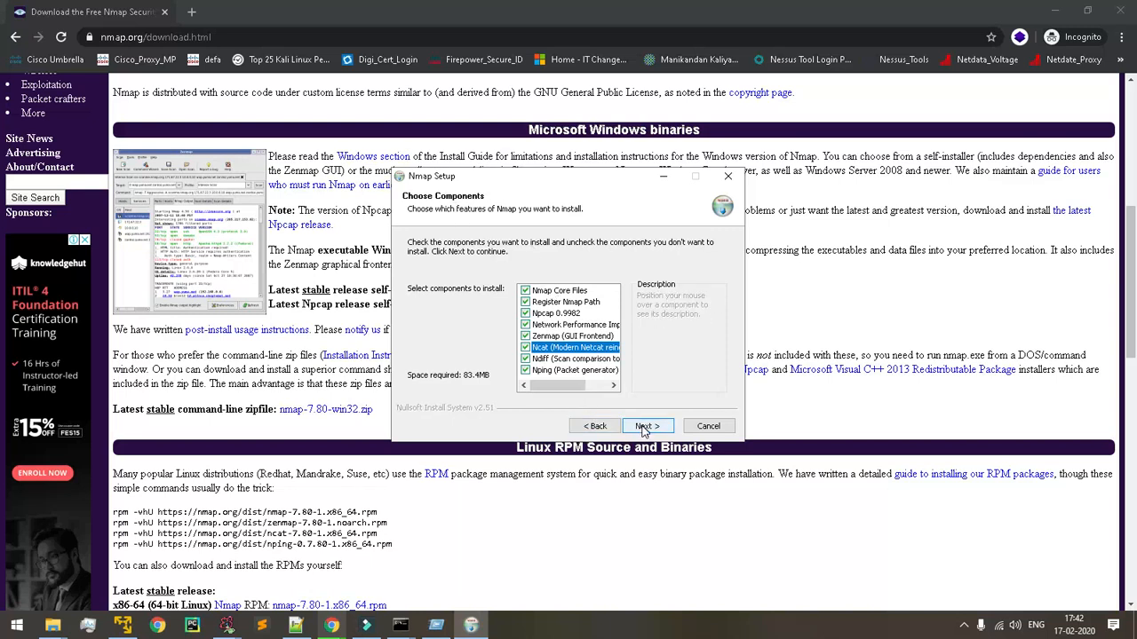
{"action": "left_click", "coordinate": [647, 426]}
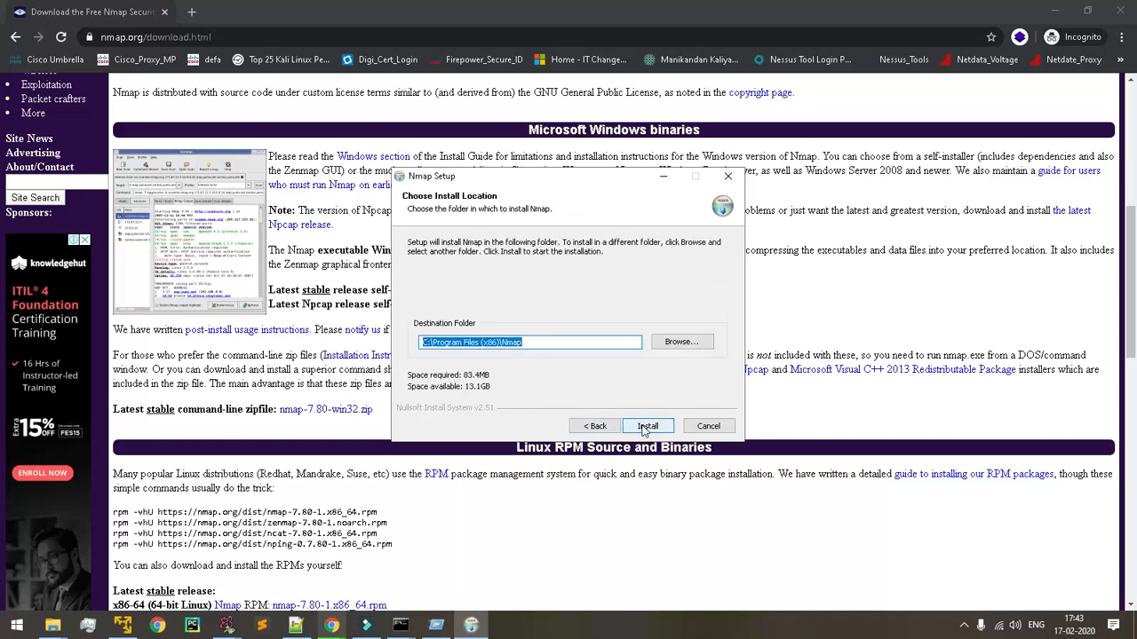
- Begin installing Nmap into C:\Program Files (x86)\Nmap
{"action": "left_click", "coordinate": [648, 426]}
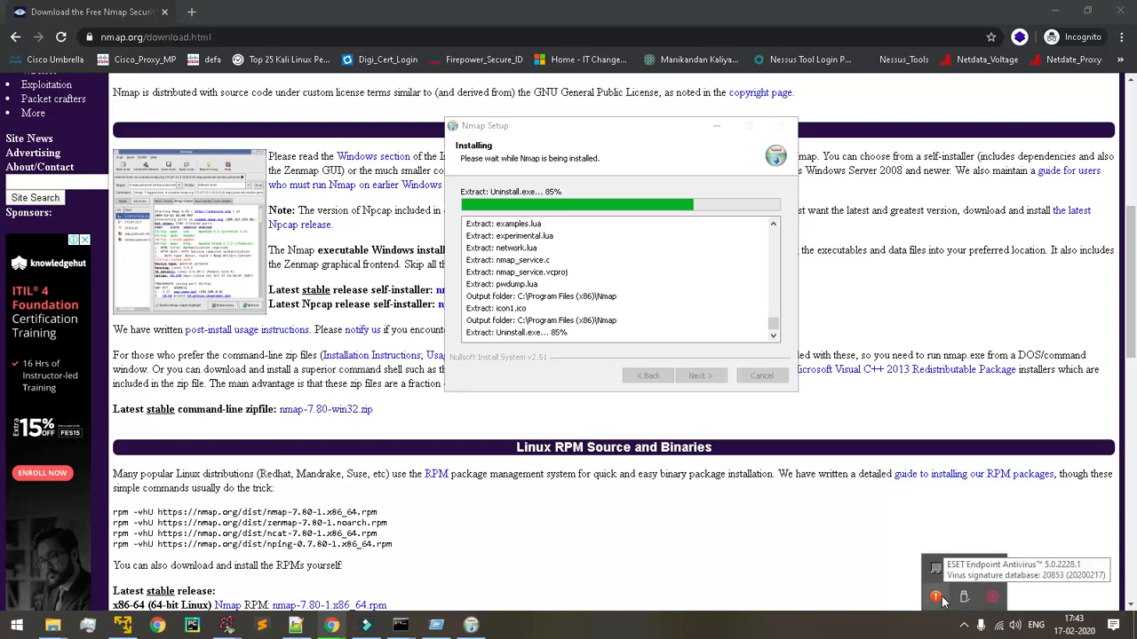
- Open ESET Endpoint Antivirus from its tray icon to view the Update page
{"action": "left_click", "coordinate": [935, 599]}
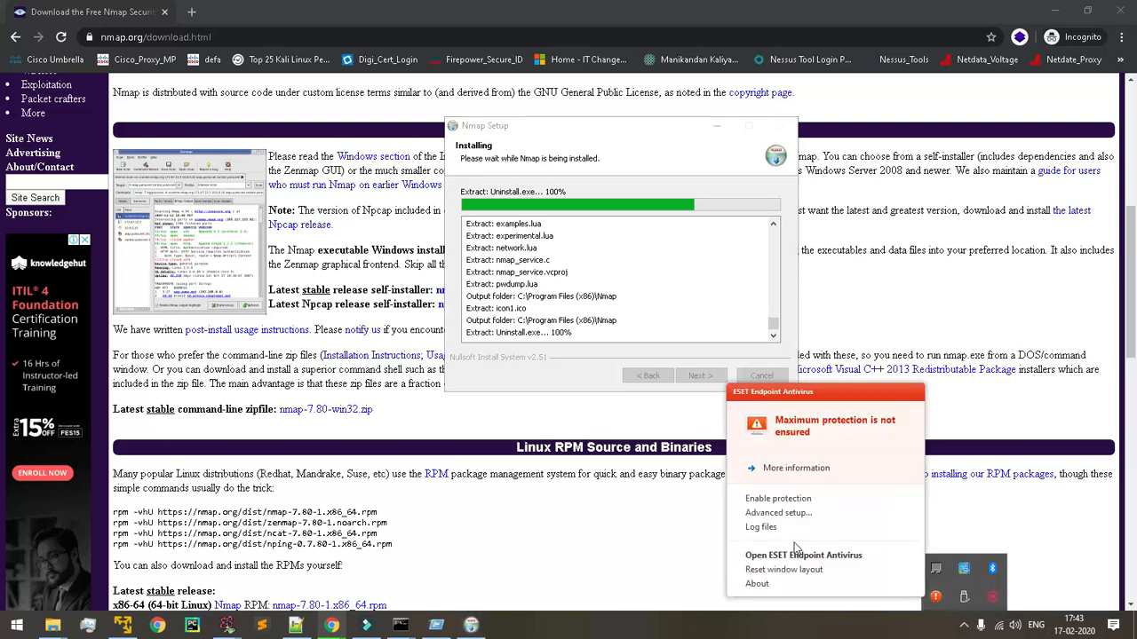
{"action": "left_click", "coordinate": [803, 555]}
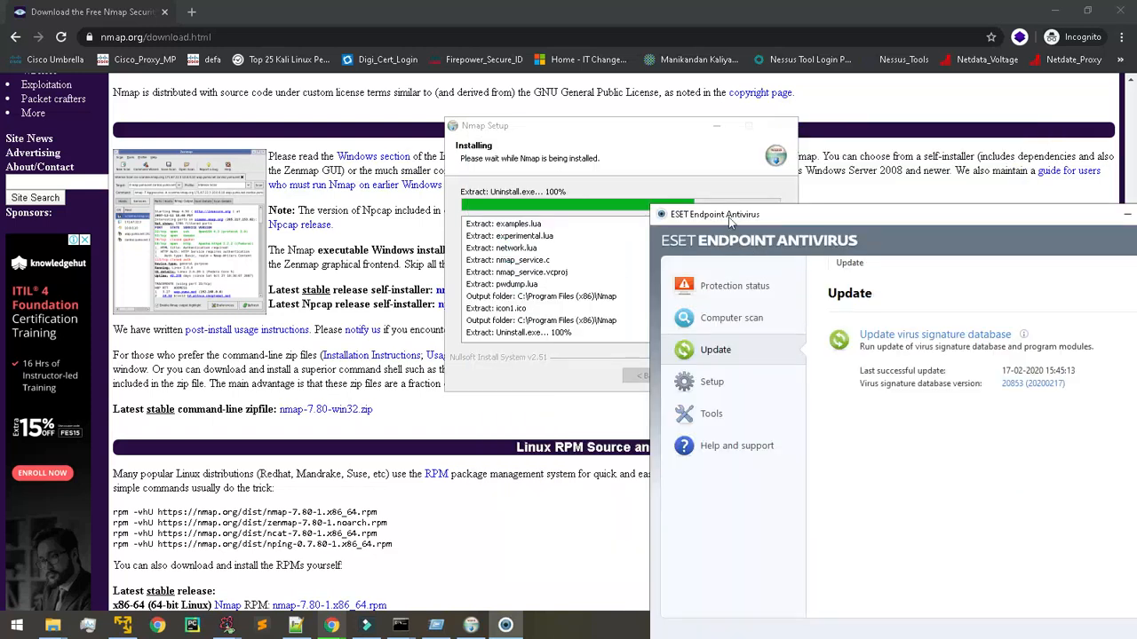
{"action": "mouse_move", "coordinate": [730, 240]}
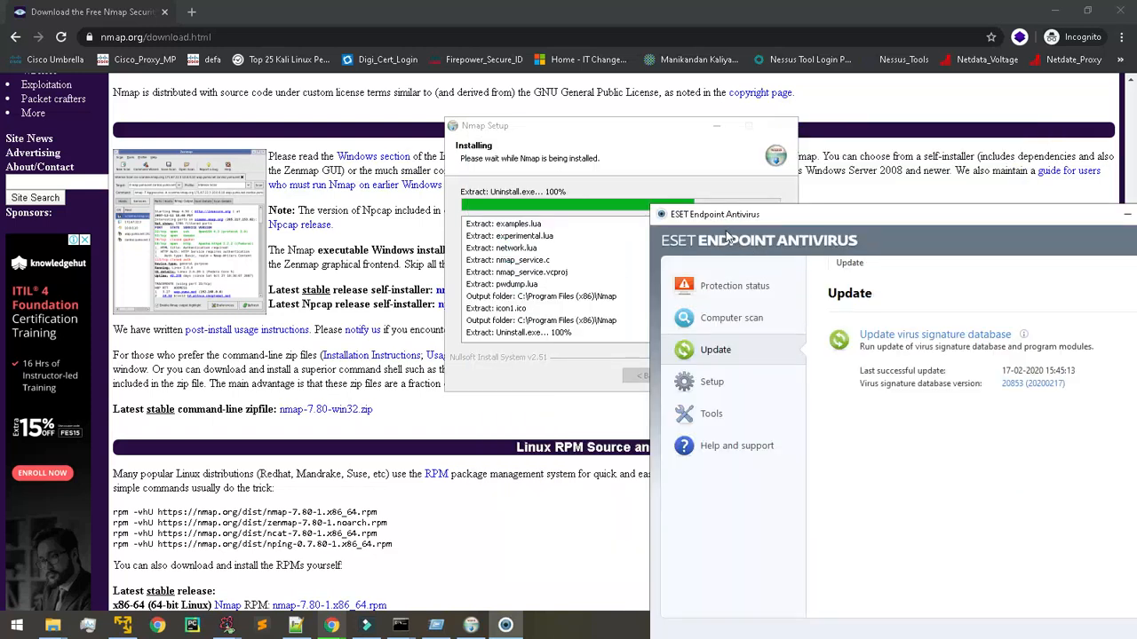
{"action": "mouse_move", "coordinate": [747, 260]}
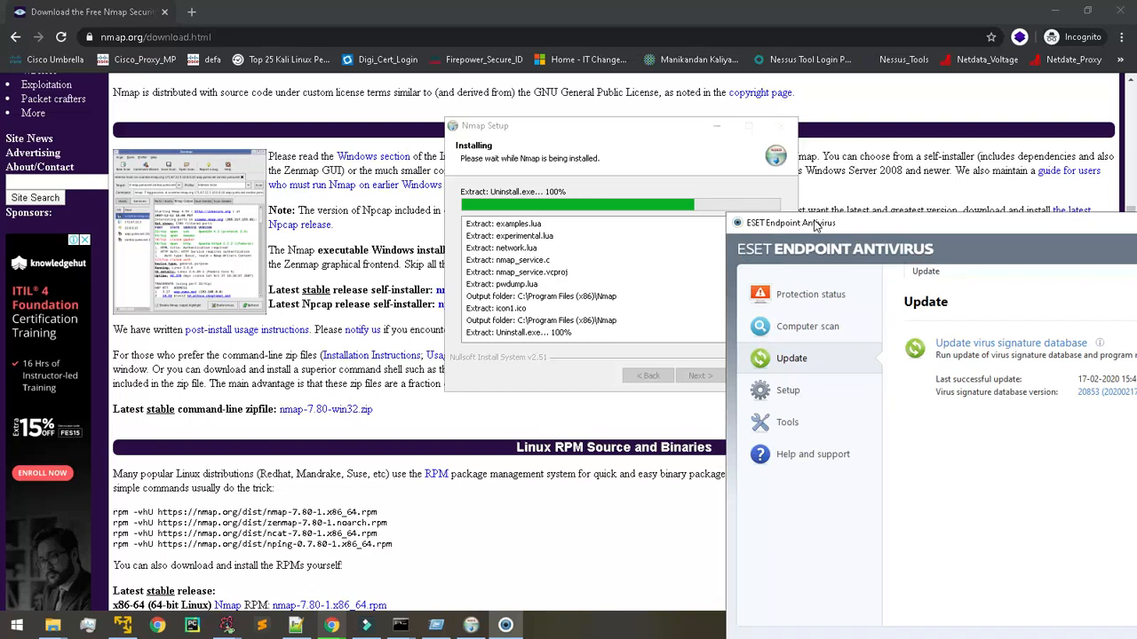
{"action": "mouse_move", "coordinate": [819, 225]}
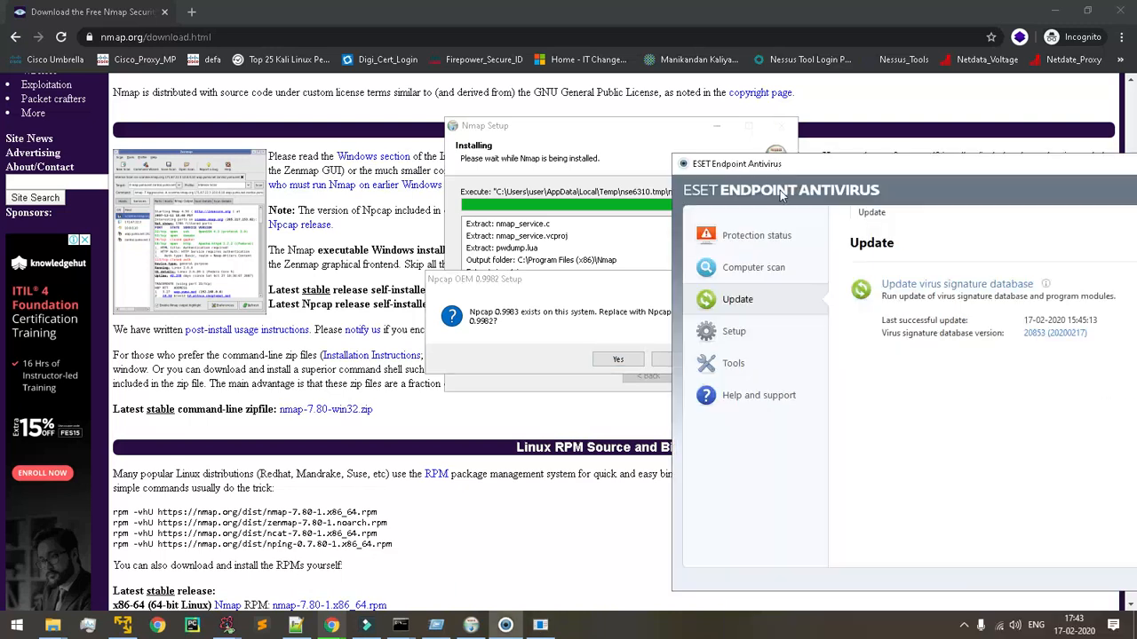
{"action": "mouse_move", "coordinate": [791, 172]}
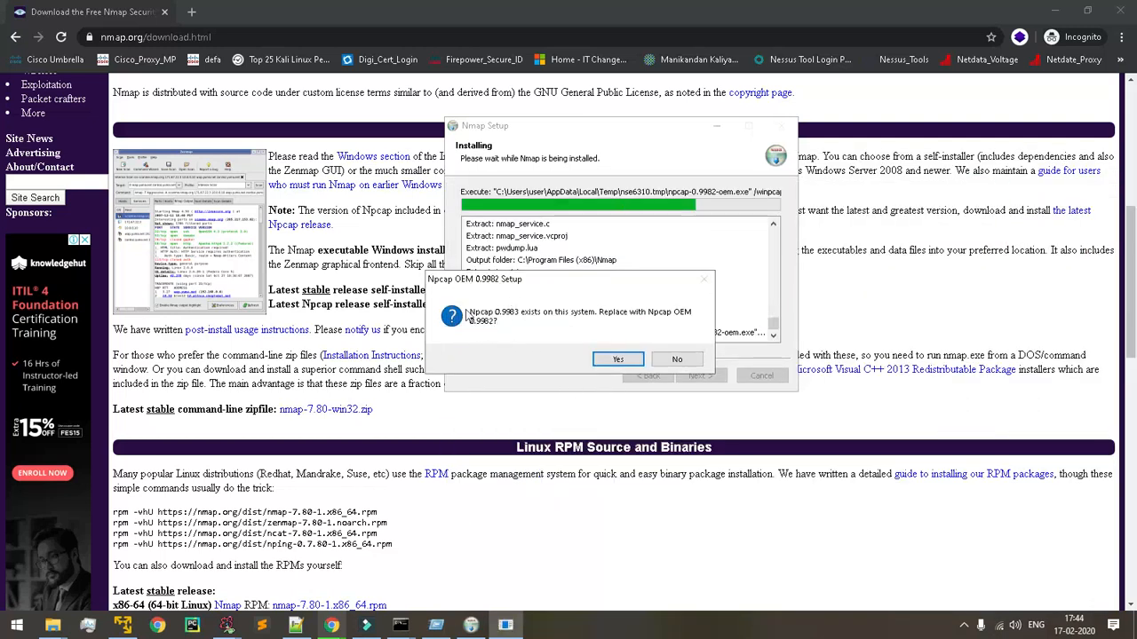
{"action": "mouse_move", "coordinate": [600, 332]}
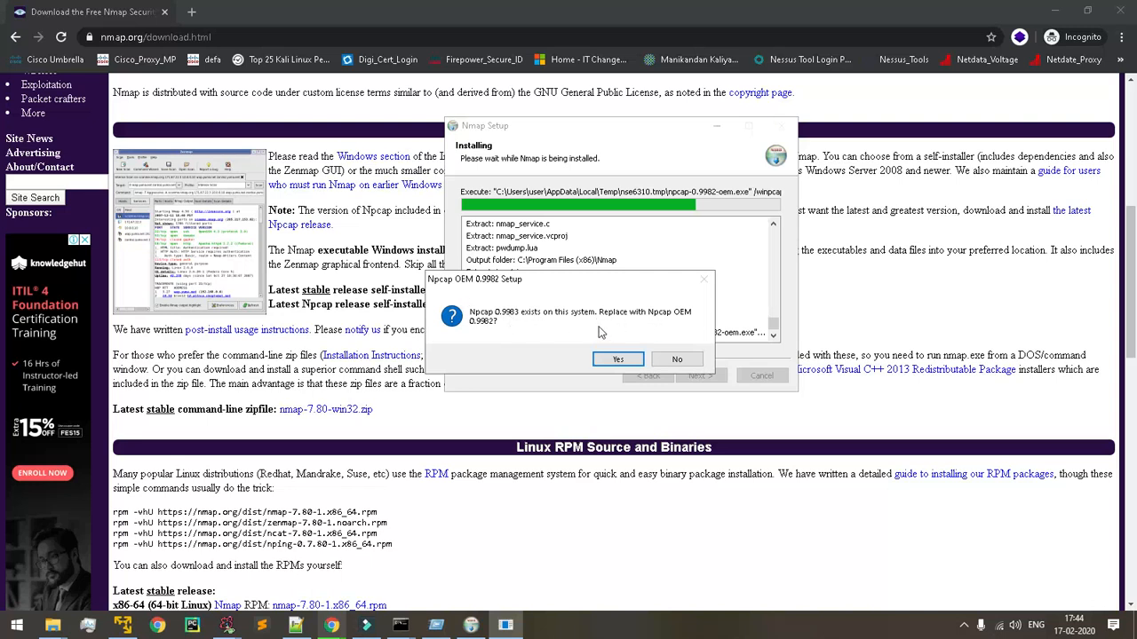
{"action": "mouse_move", "coordinate": [440, 288]}
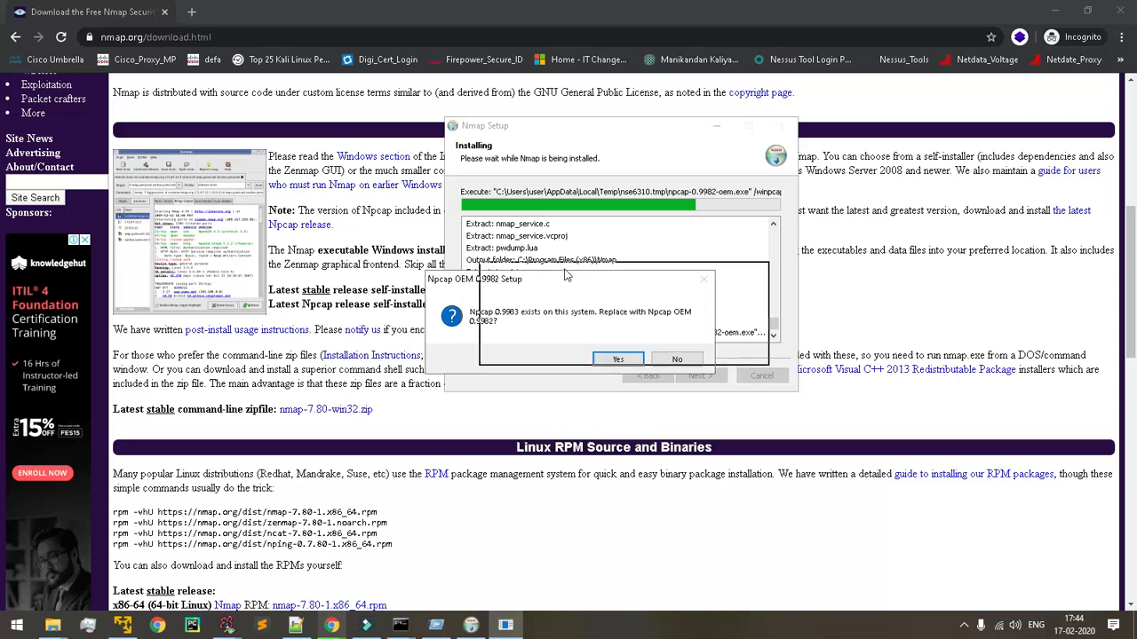
- Confirm replacing Npcap 0.9983 with Npcap OEM 0.9982
{"action": "left_click", "coordinate": [618, 358]}
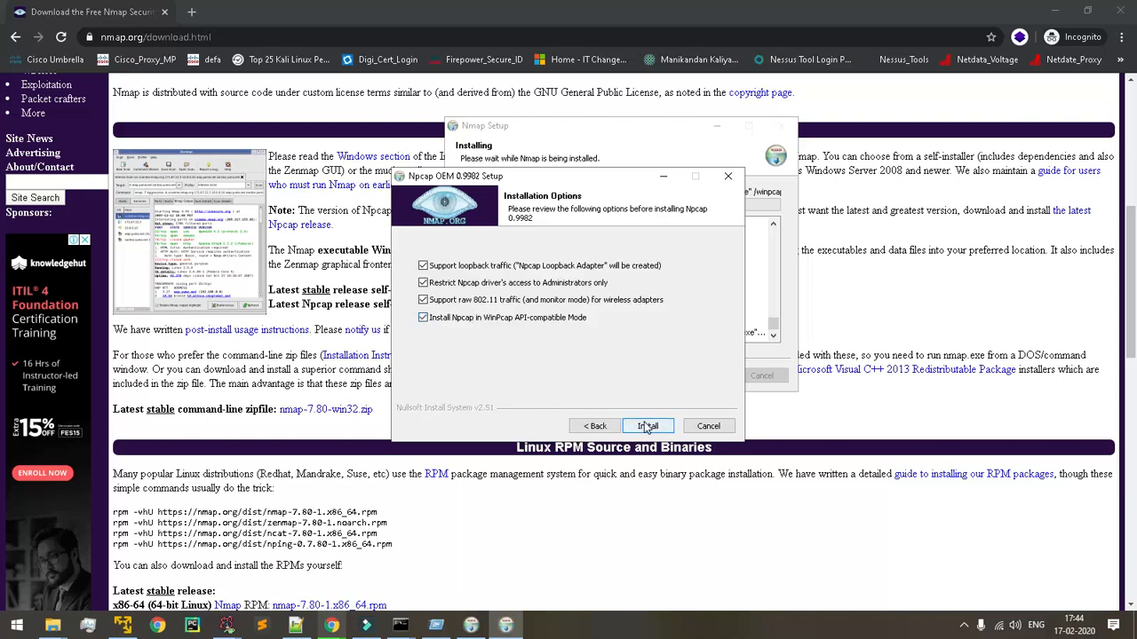
- Install Npcap OEM 0.9982 with all four options and bring up File Explorer on C:
{"action": "left_click", "coordinate": [648, 425]}
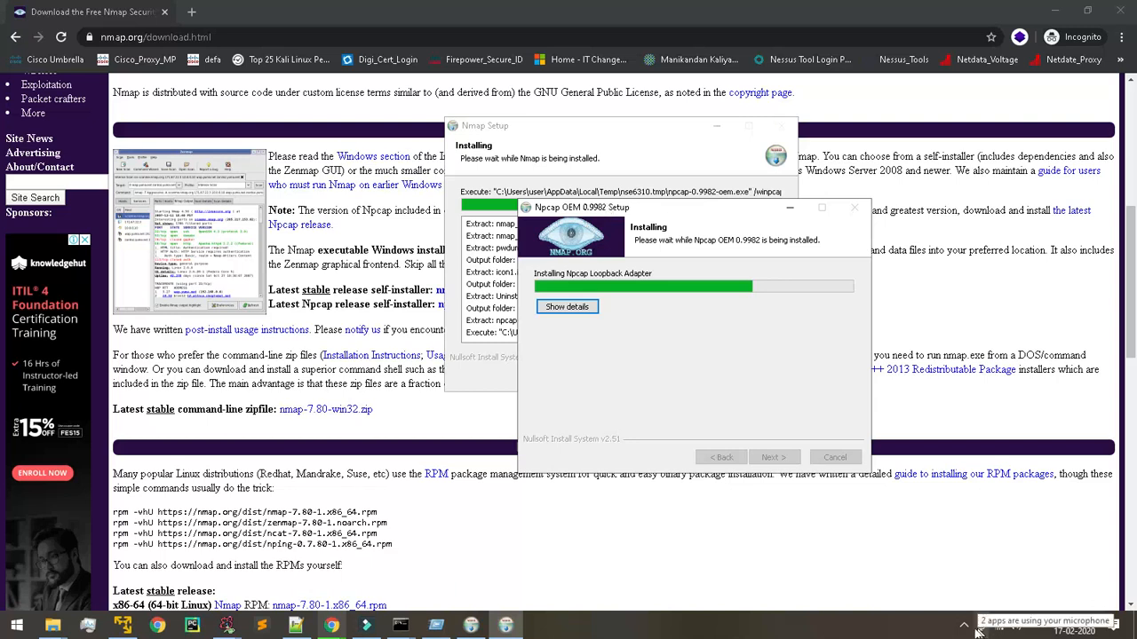
{"action": "left_click", "coordinate": [962, 635]}
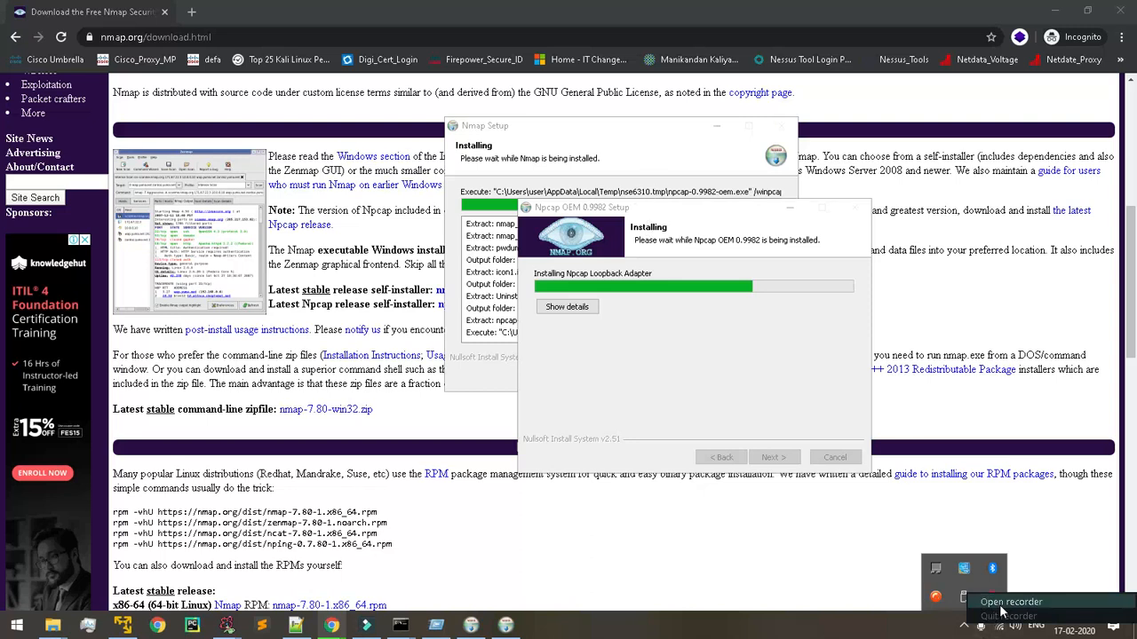
{"action": "left_click", "coordinate": [1011, 601]}
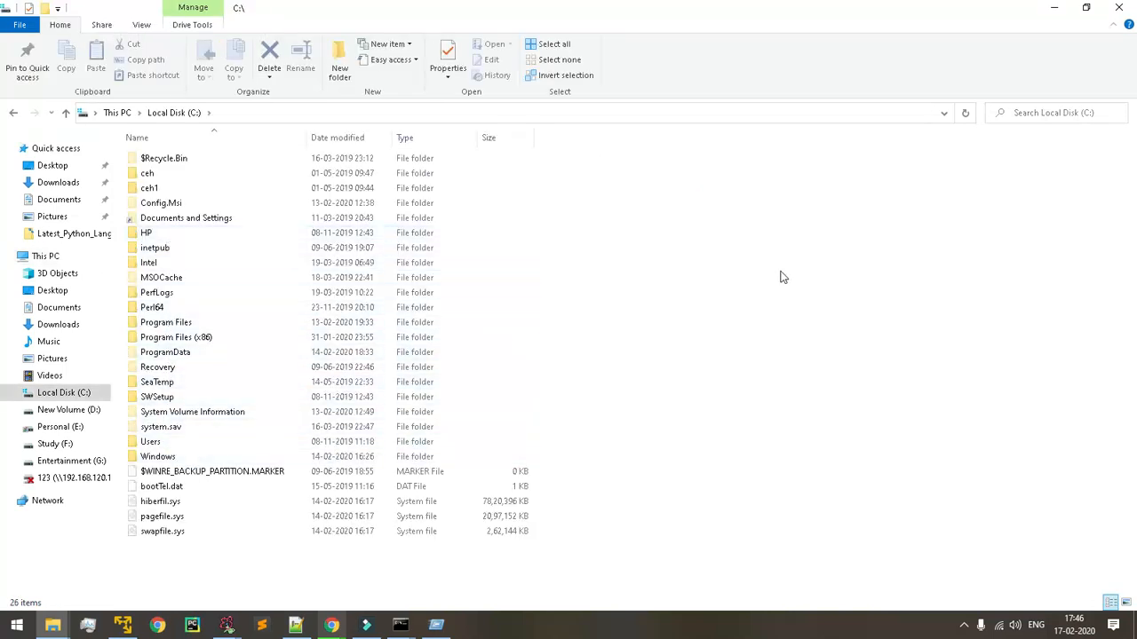
- Browse drive C into the Windows and System32 folders, then back up
{"action": "left_click", "coordinate": [165, 321]}
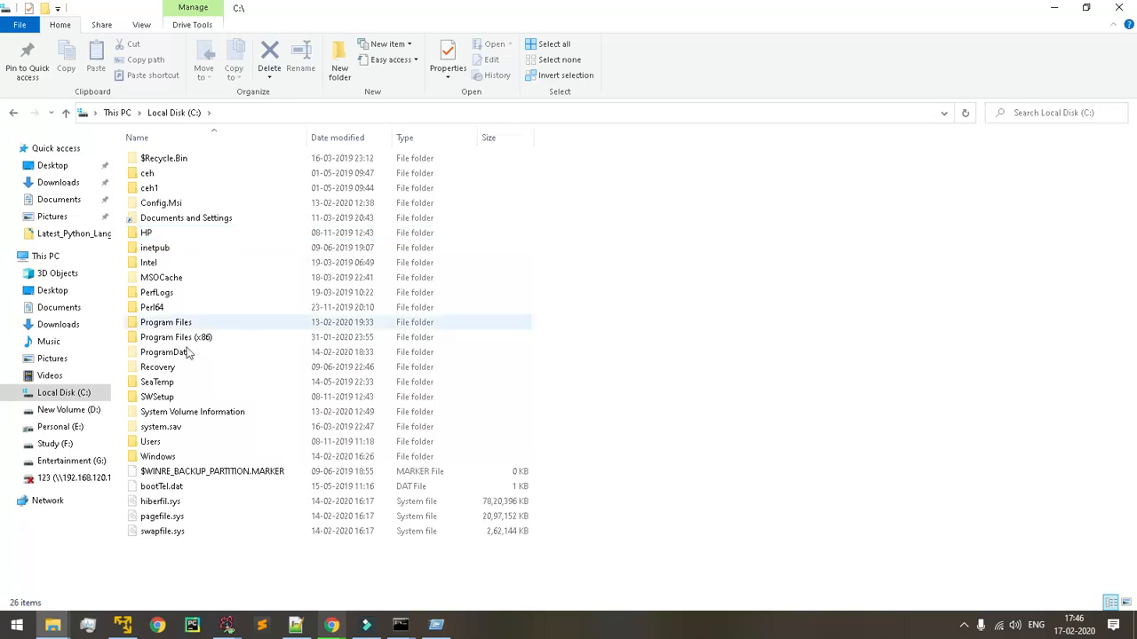
{"action": "double_click", "coordinate": [158, 456]}
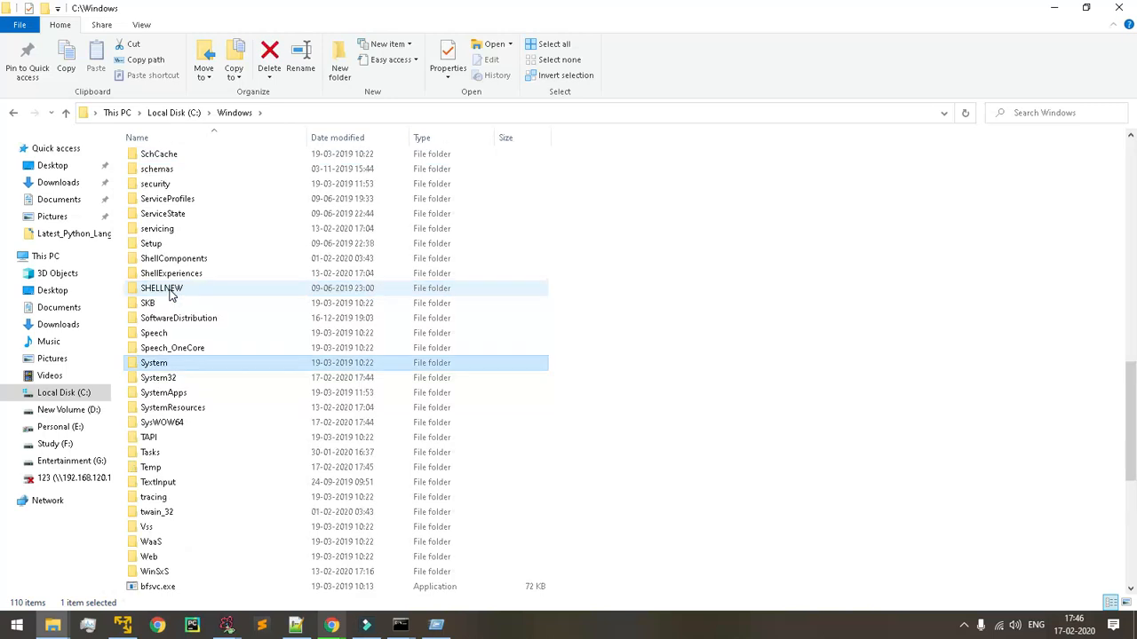
{"action": "left_click", "coordinate": [158, 377]}
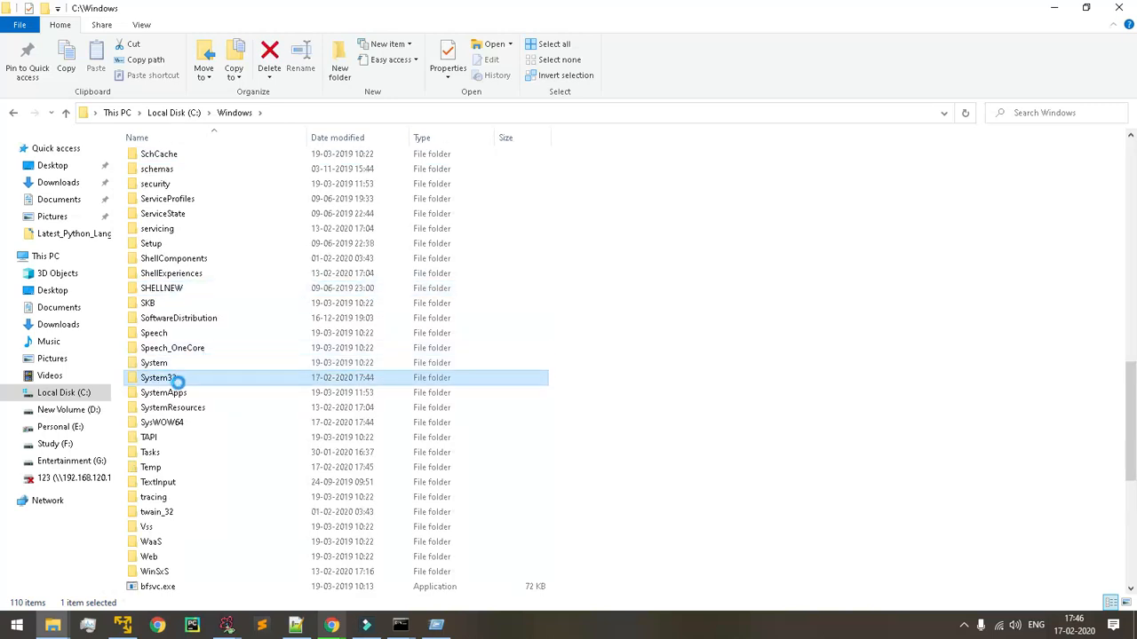
{"action": "double_click", "coordinate": [160, 378]}
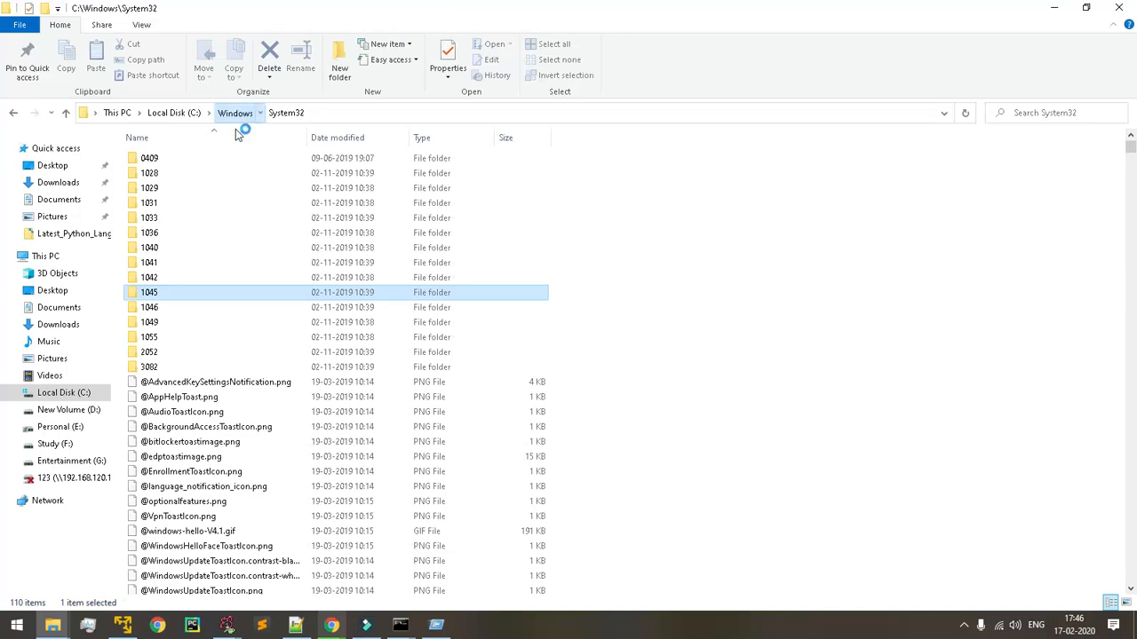
{"action": "left_click", "coordinate": [237, 112]}
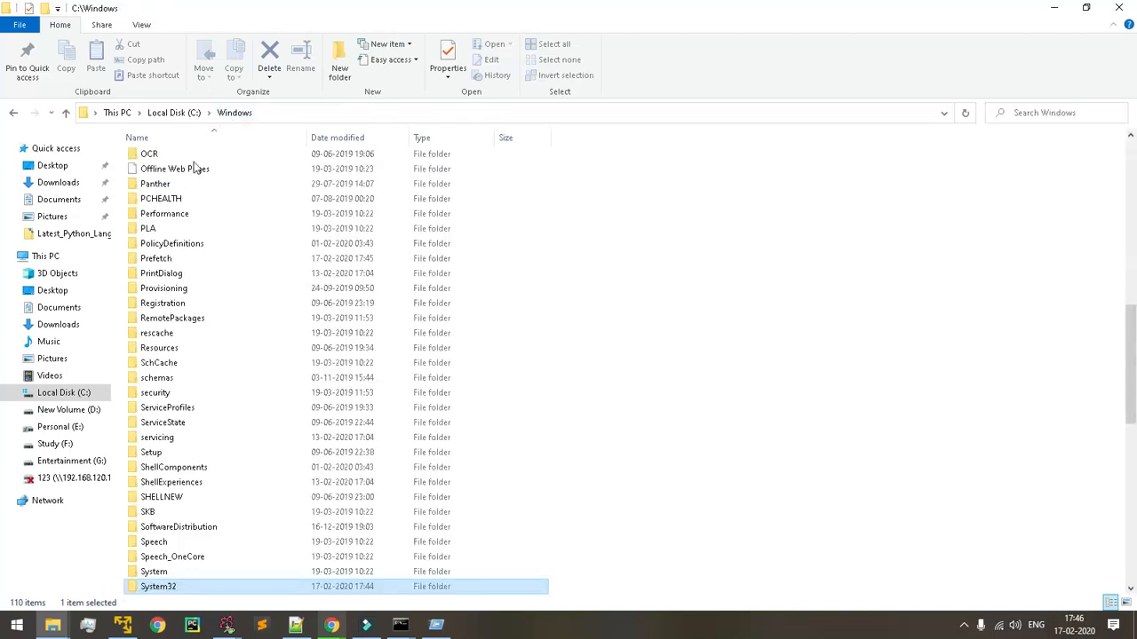
{"action": "left_click", "coordinate": [161, 272]}
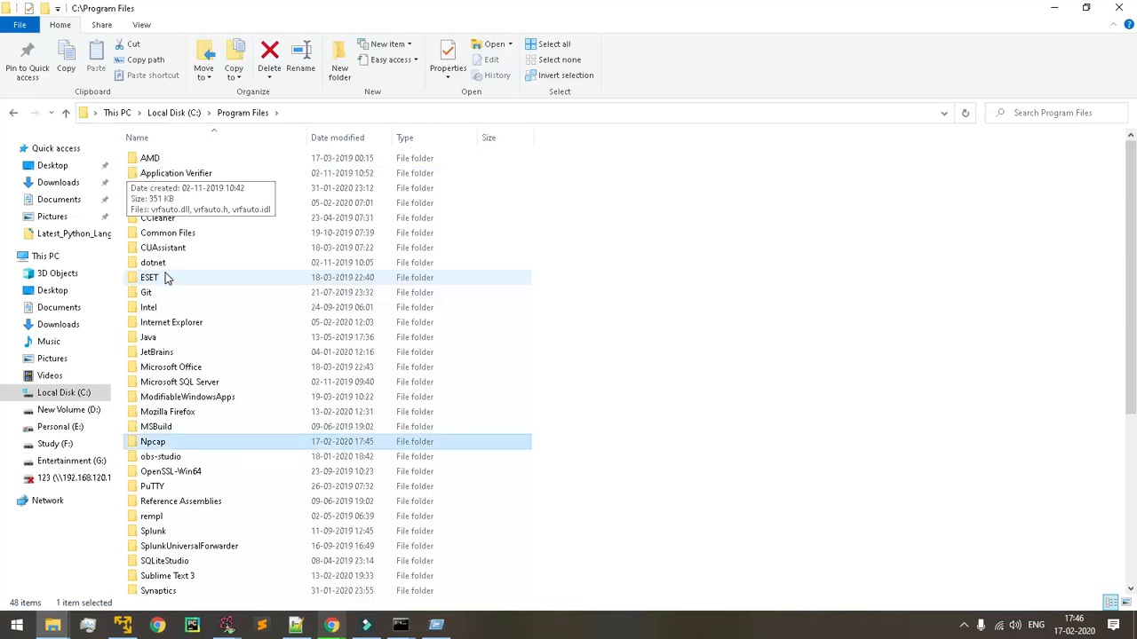
- Open the Npcap folder and inspect npf.sys and npcap.inf
{"action": "double_click", "coordinate": [153, 442]}
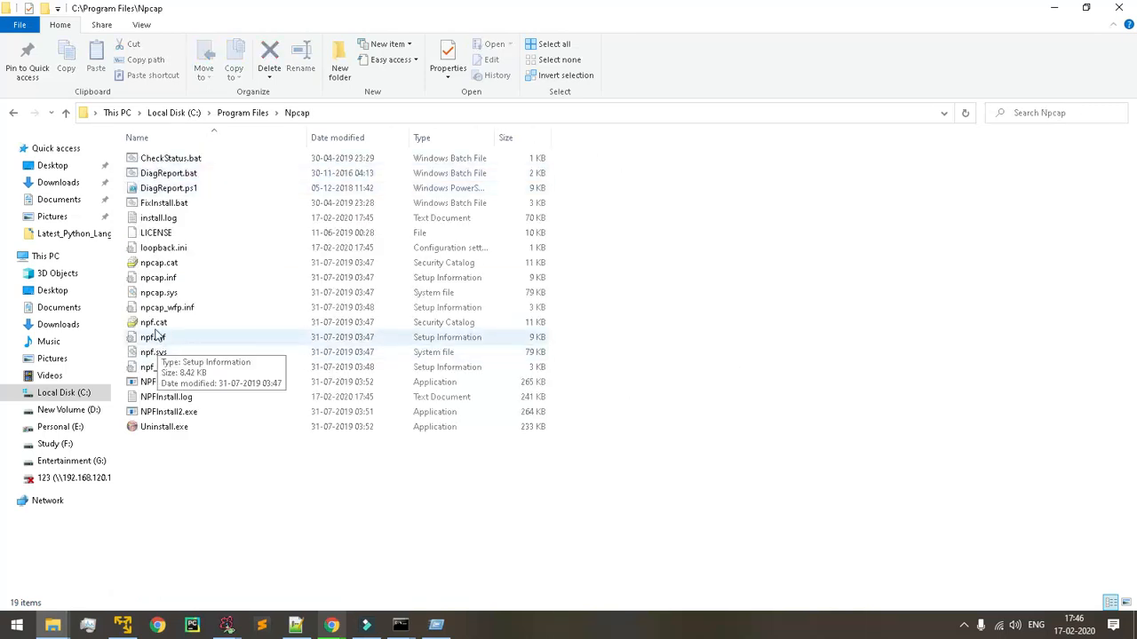
{"action": "mouse_move", "coordinate": [165, 397]}
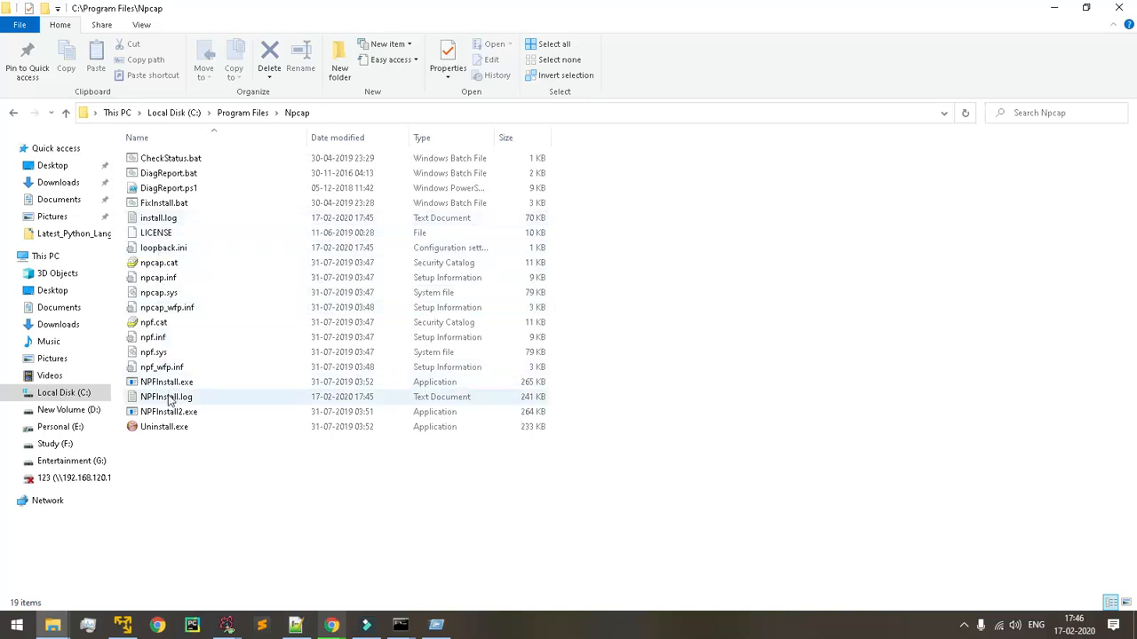
{"action": "left_click", "coordinate": [163, 203]}
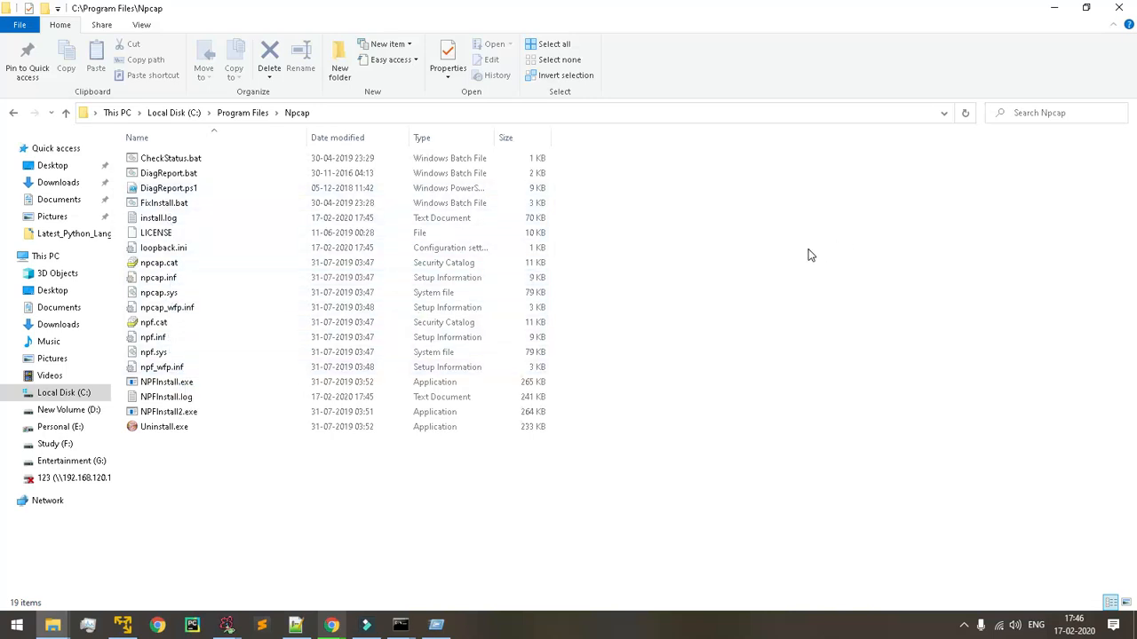
{"action": "left_click", "coordinate": [152, 352]}
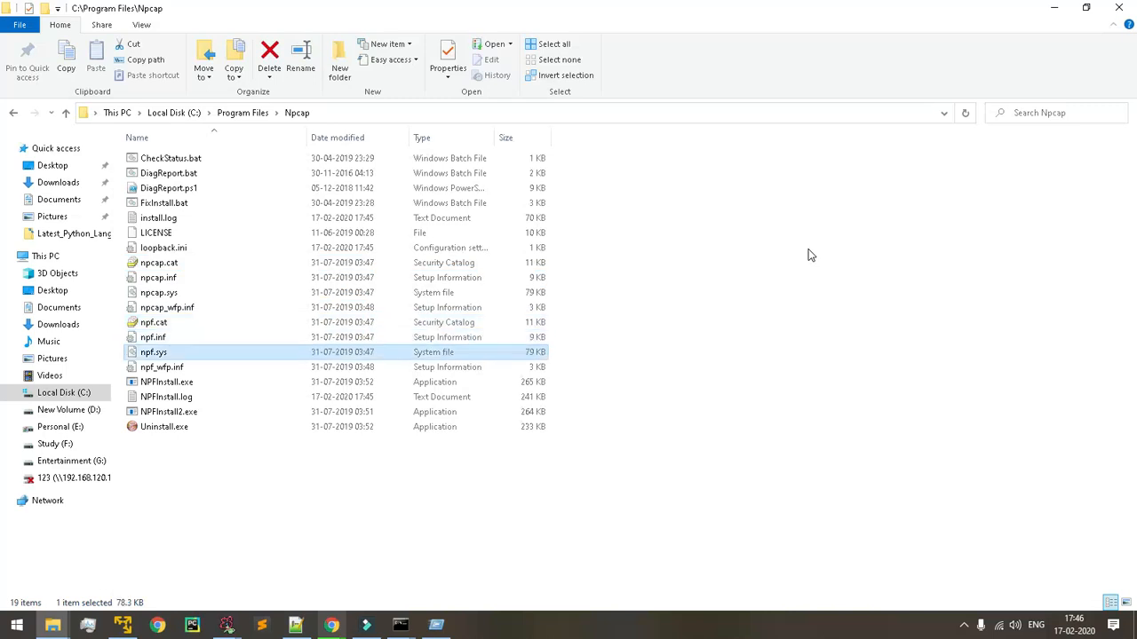
{"action": "left_click", "coordinate": [158, 277]}
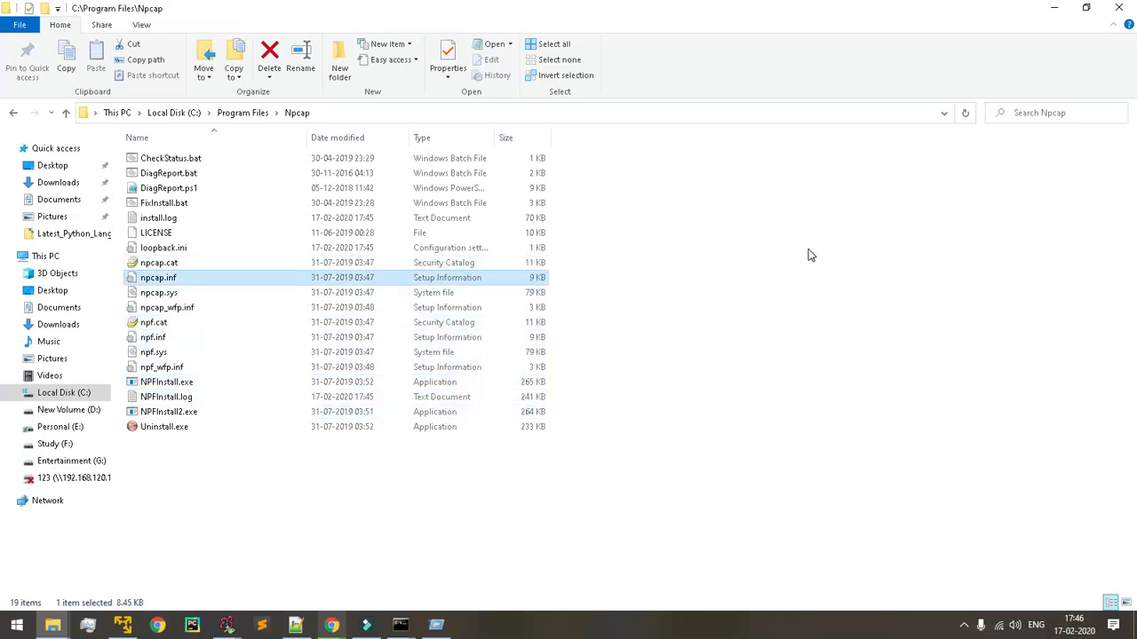
{"action": "mouse_move", "coordinate": [795, 249]}
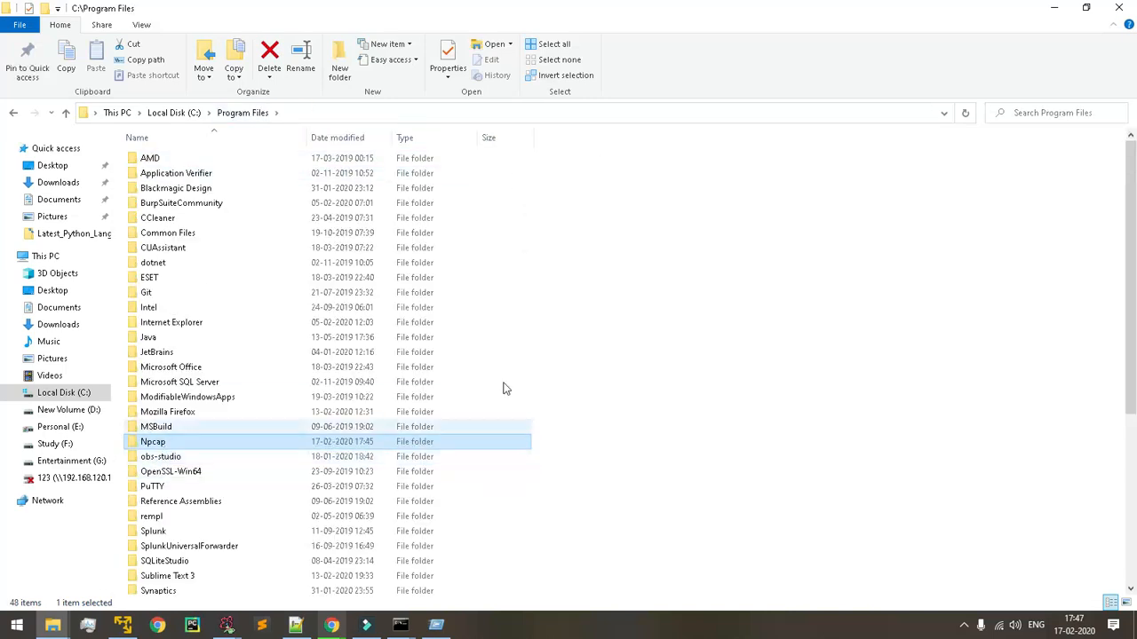
{"action": "mouse_move", "coordinate": [609, 392]}
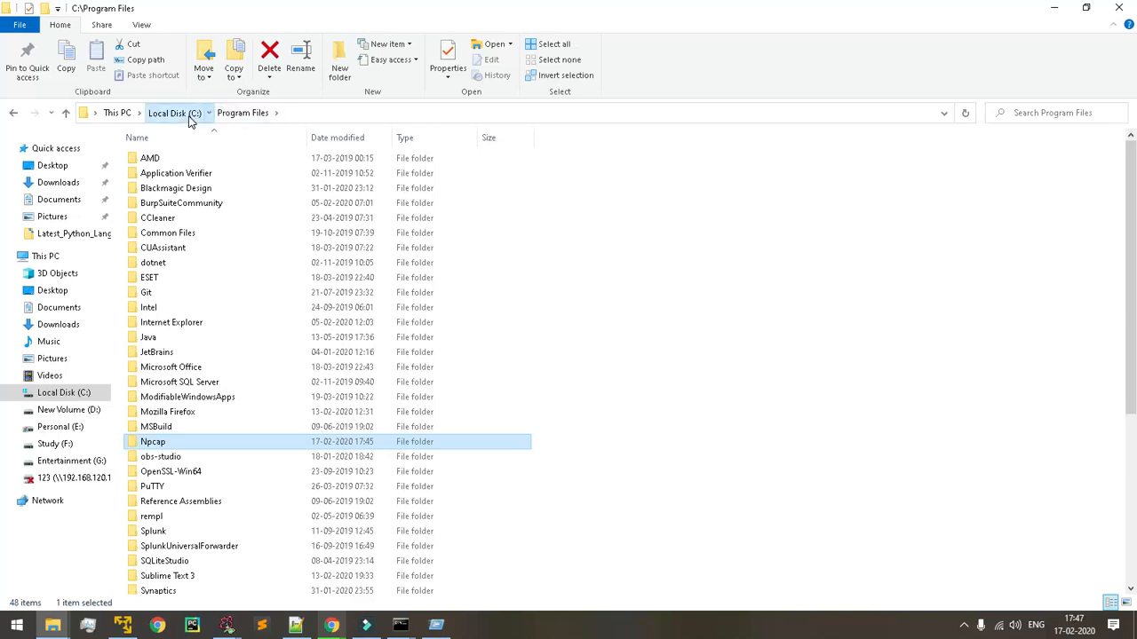
- Navigate to C:\Program Files (x86)\Nmap and select ncat.exe
{"action": "left_click", "coordinate": [175, 113]}
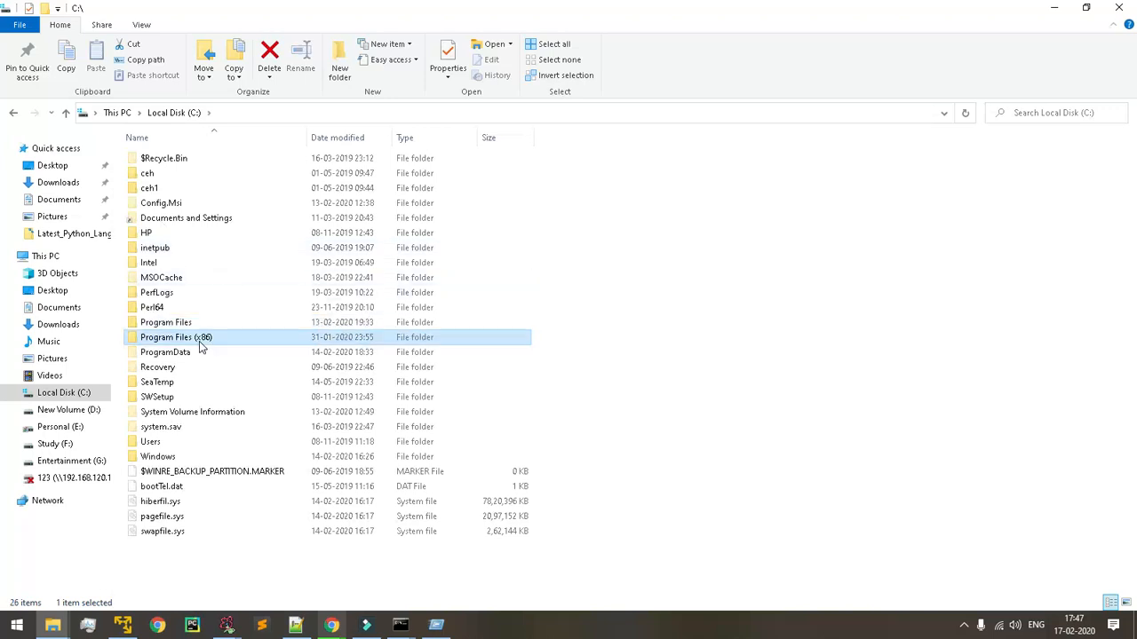
{"action": "double_click", "coordinate": [176, 337]}
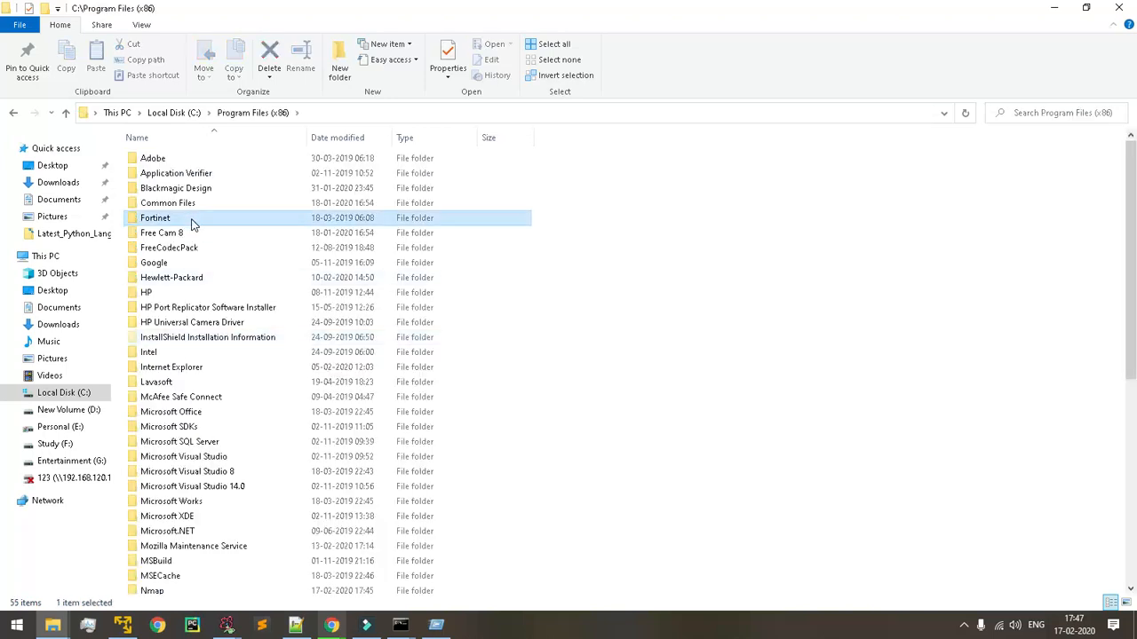
{"action": "scroll", "scroll_direction": "down", "scroll_amount": 3}
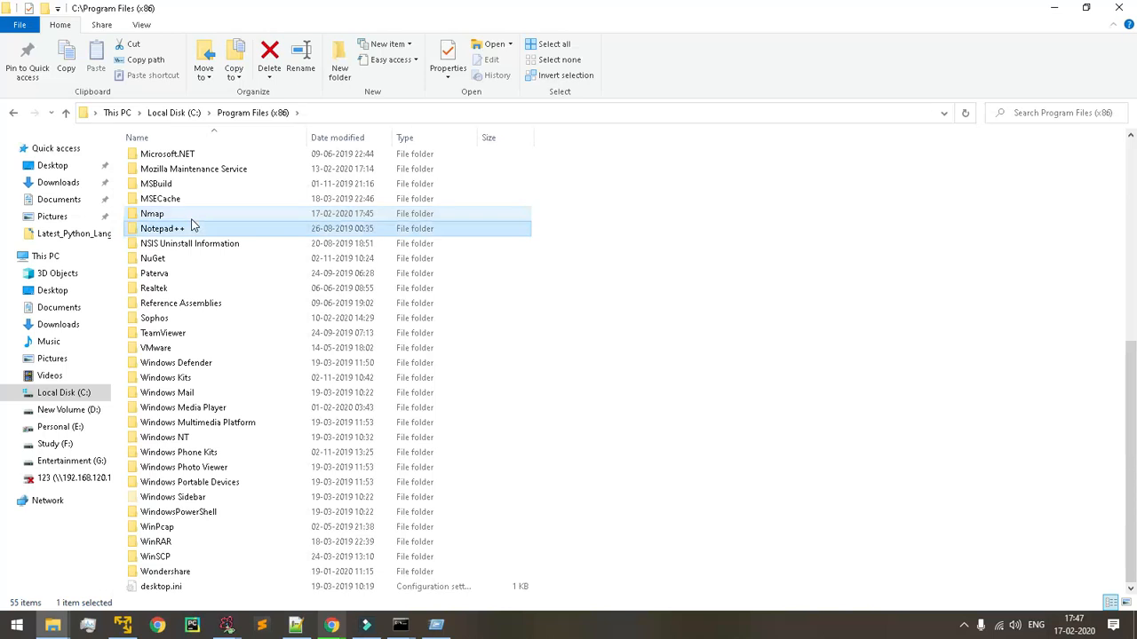
{"action": "double_click", "coordinate": [151, 213]}
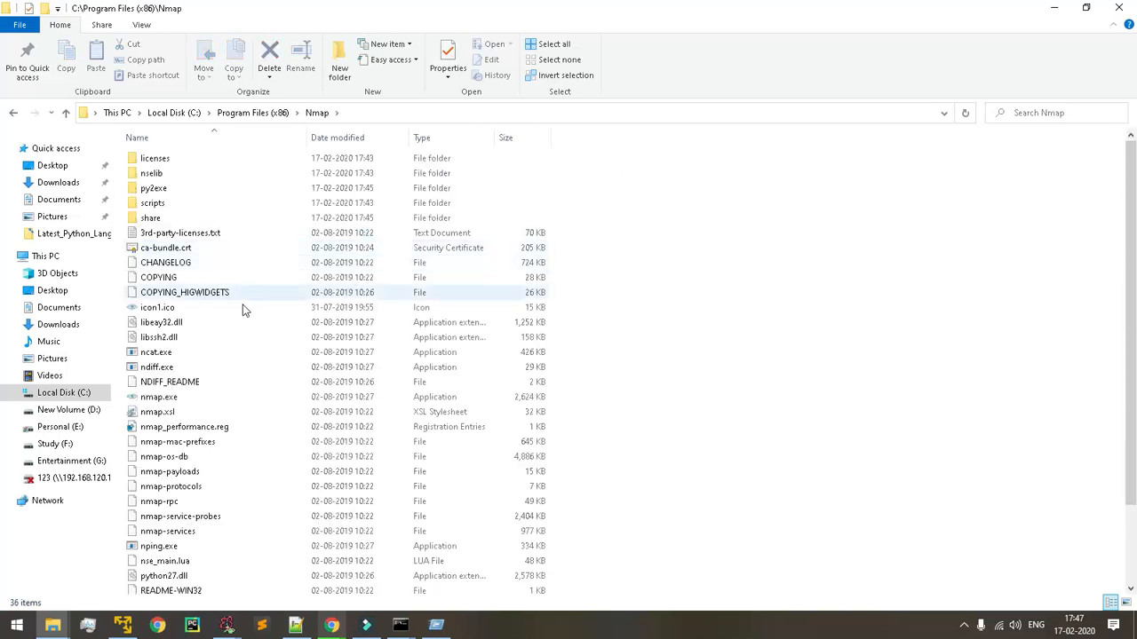
{"action": "left_click", "coordinate": [156, 351]}
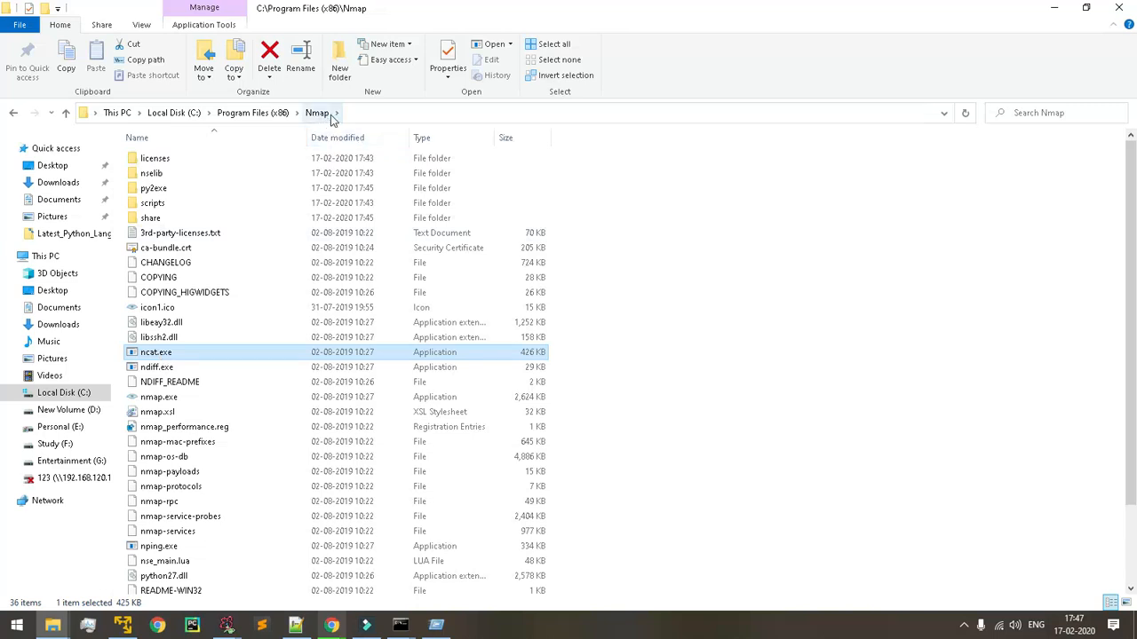
{"action": "mouse_move", "coordinate": [144, 367]}
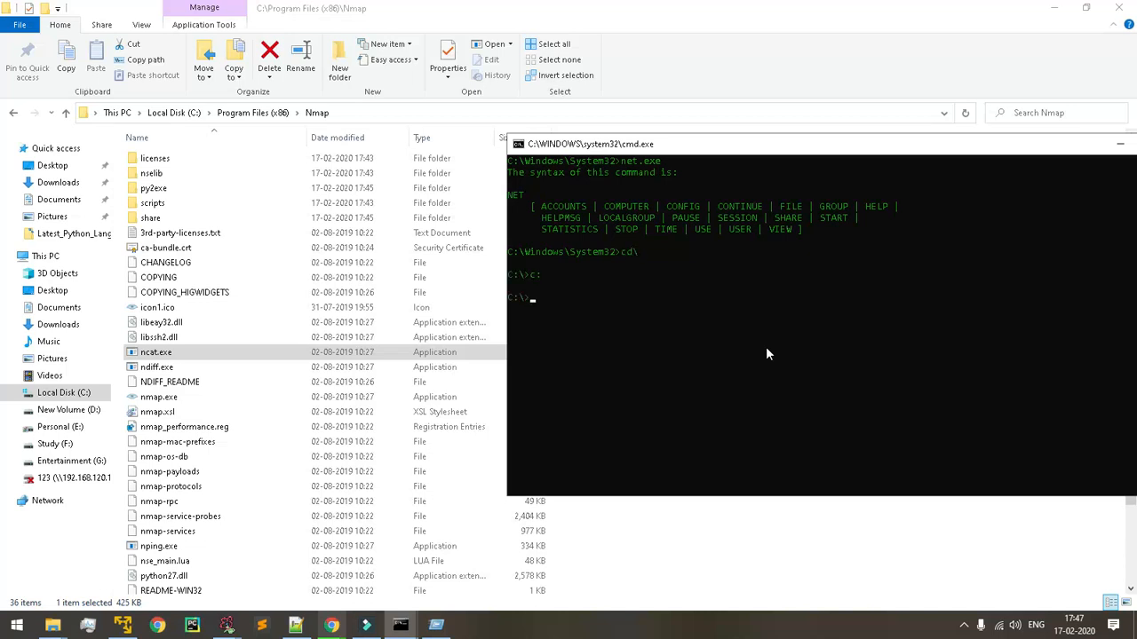
- Change the prompt's directory to C:\Program Files (x86) with cd
{"action": "type", "text": "c \"Program Files\""}
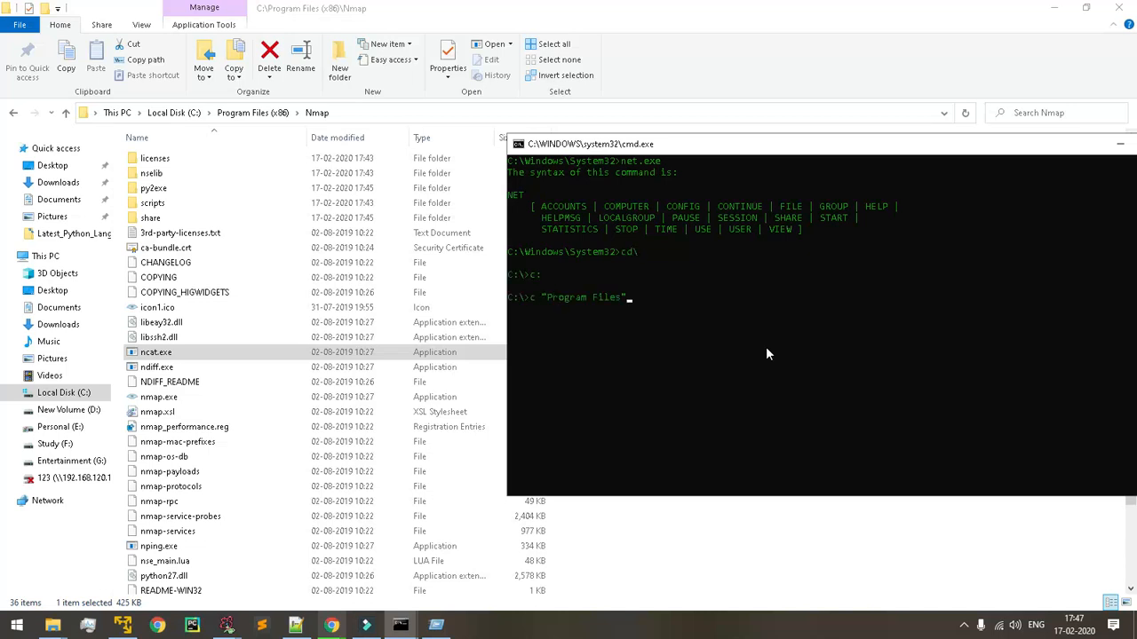
{"action": "key", "text": "Enter"}
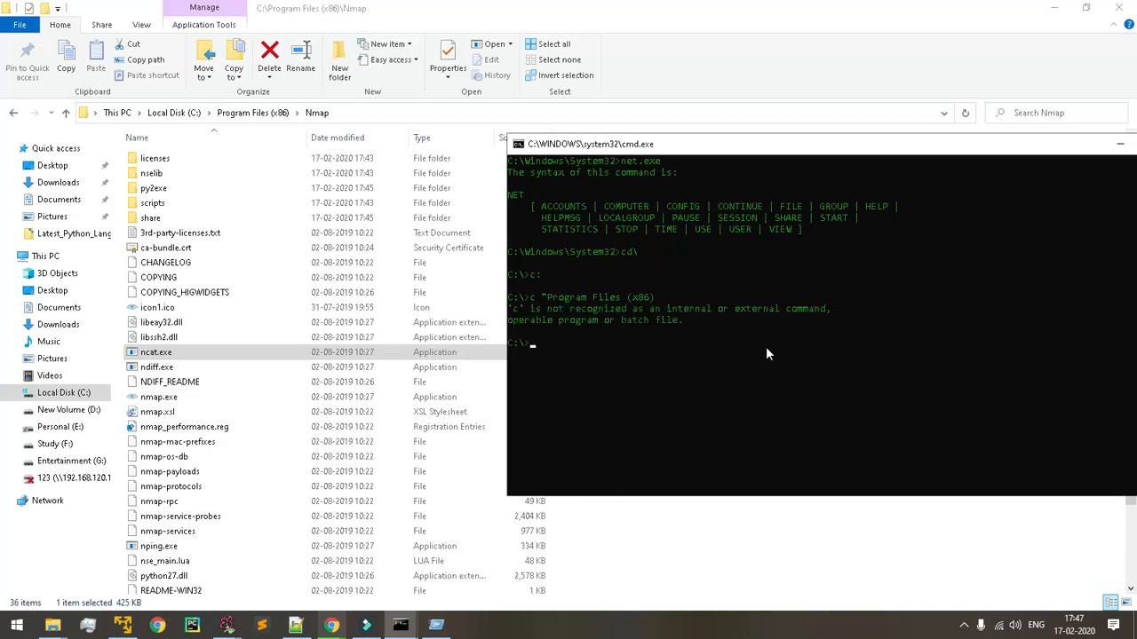
{"action": "type", "text": "c \"Program Files (x86)"}
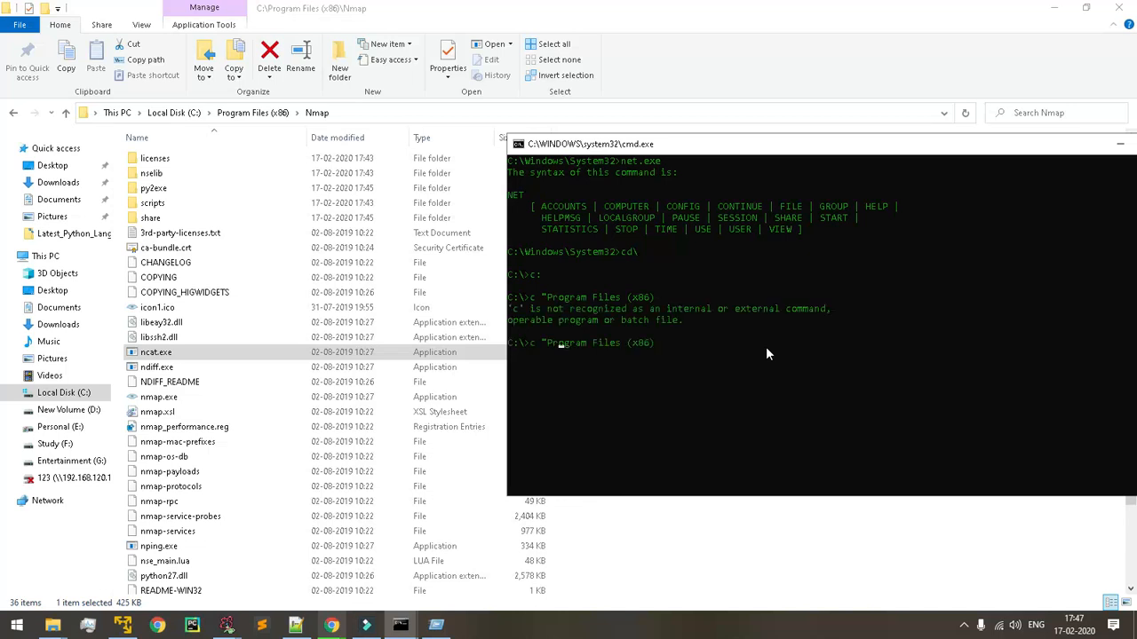
{"action": "type", "text": "cd"}
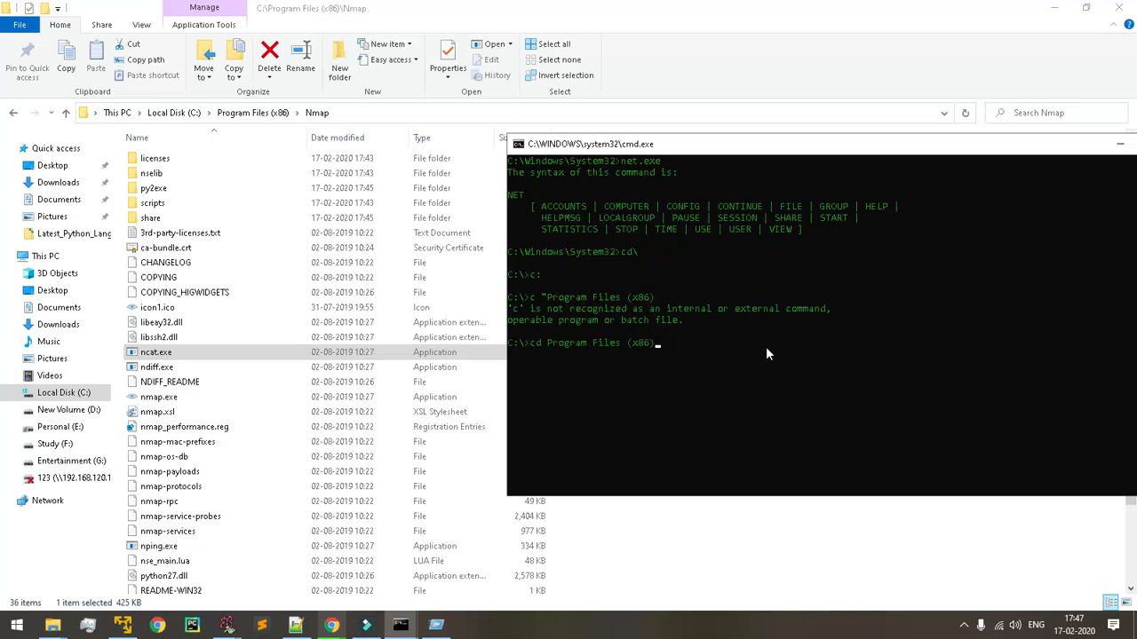
- Move into the Nmap folder and list its contents with dir
{"action": "type", "text": "\\nma"}
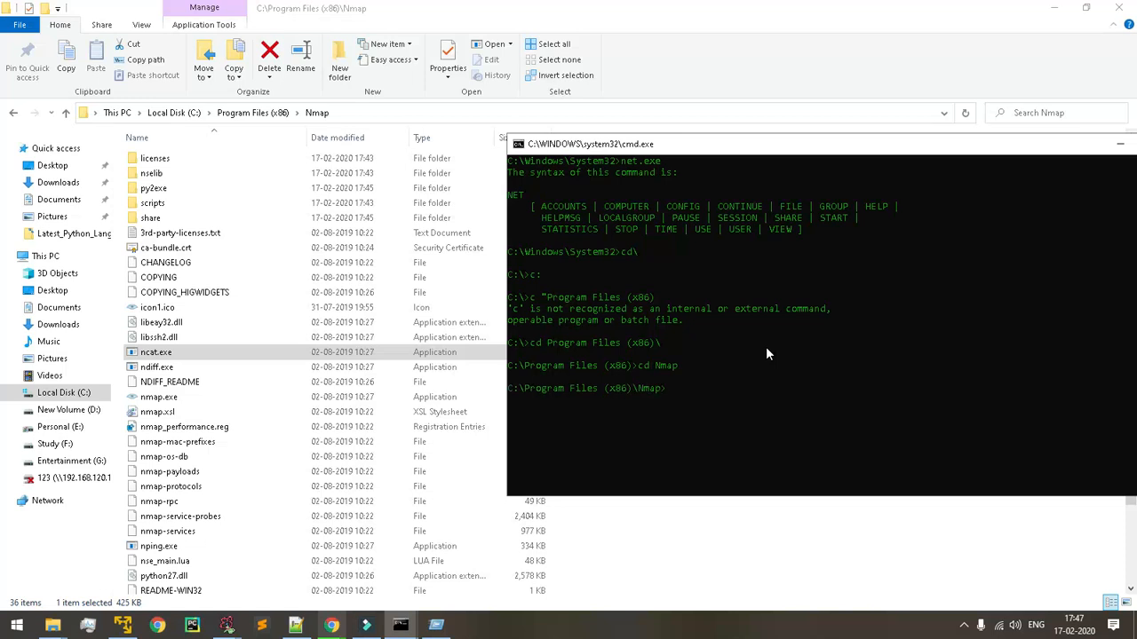
{"action": "type", "text": "net"}
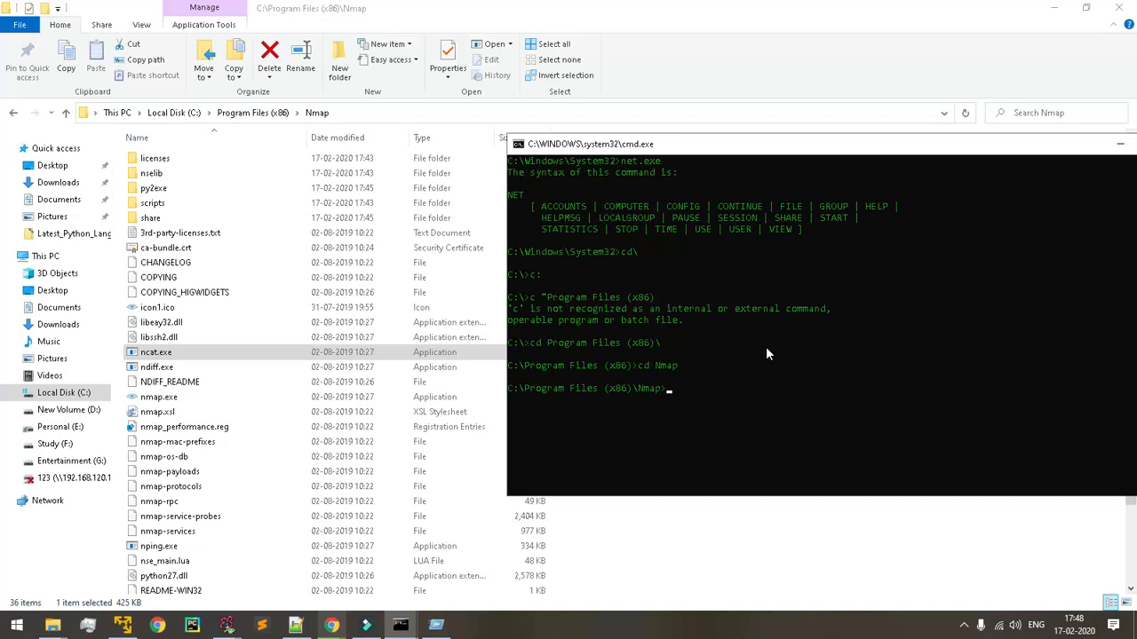
{"action": "type", "text": ".\\3rd-p"}
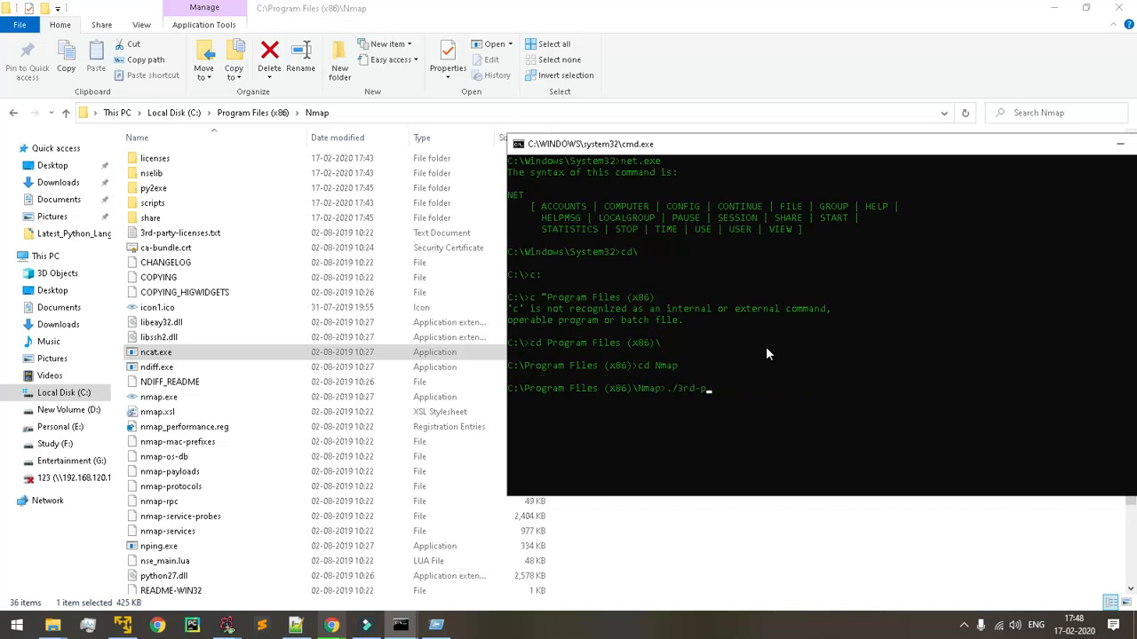
{"action": "type", "text": "dir"}
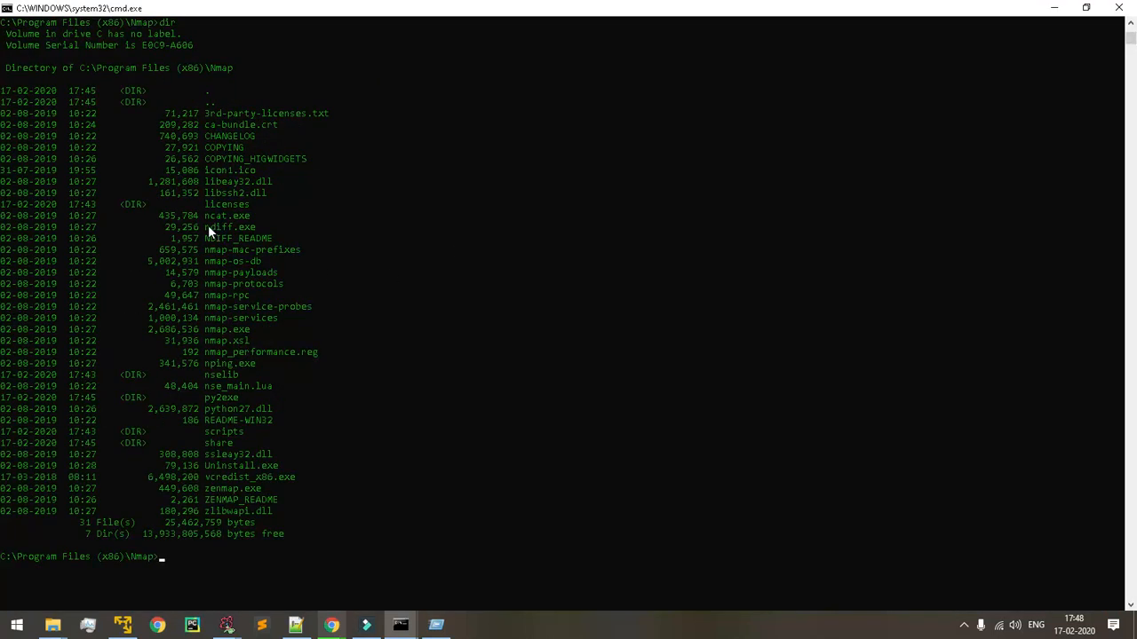
- Try running ncat.exe with -lvb 4546, with -lv, and without options
{"action": "double_click", "coordinate": [225, 215]}
{"action": "type", "text": "ncat"}
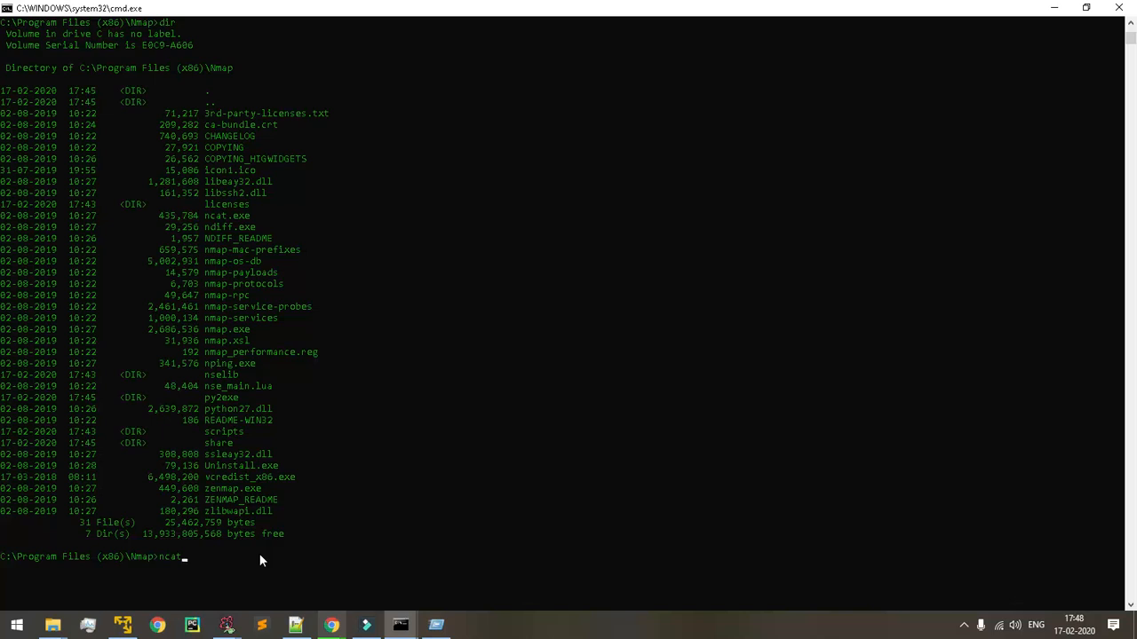
{"action": "type", "text": ".ext"}
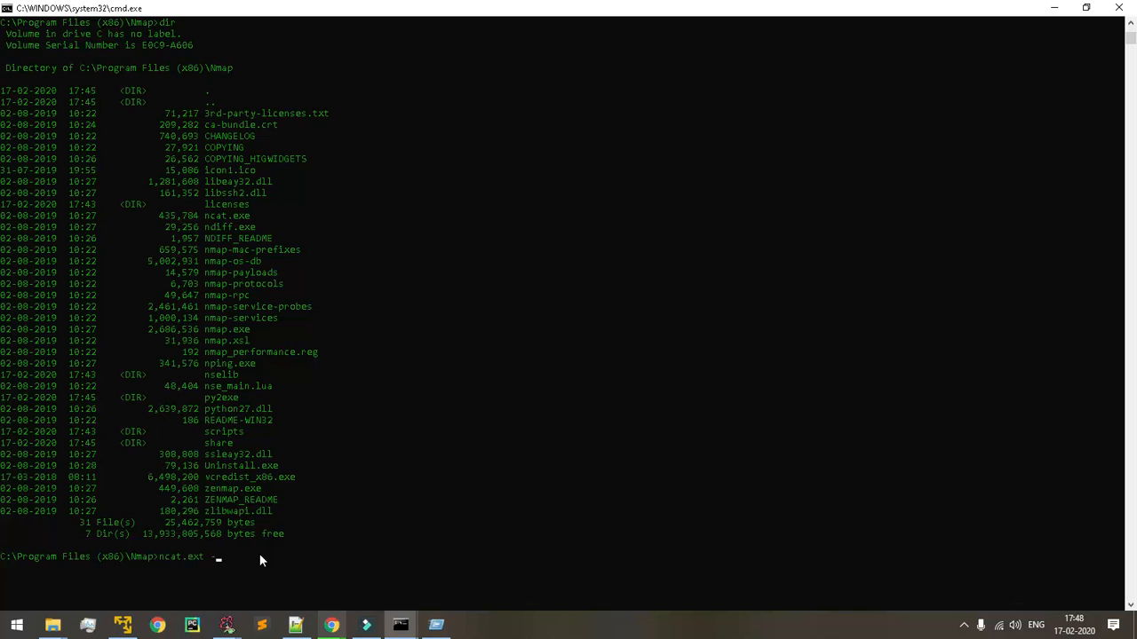
{"action": "type", "text": "-lvb 4546"}
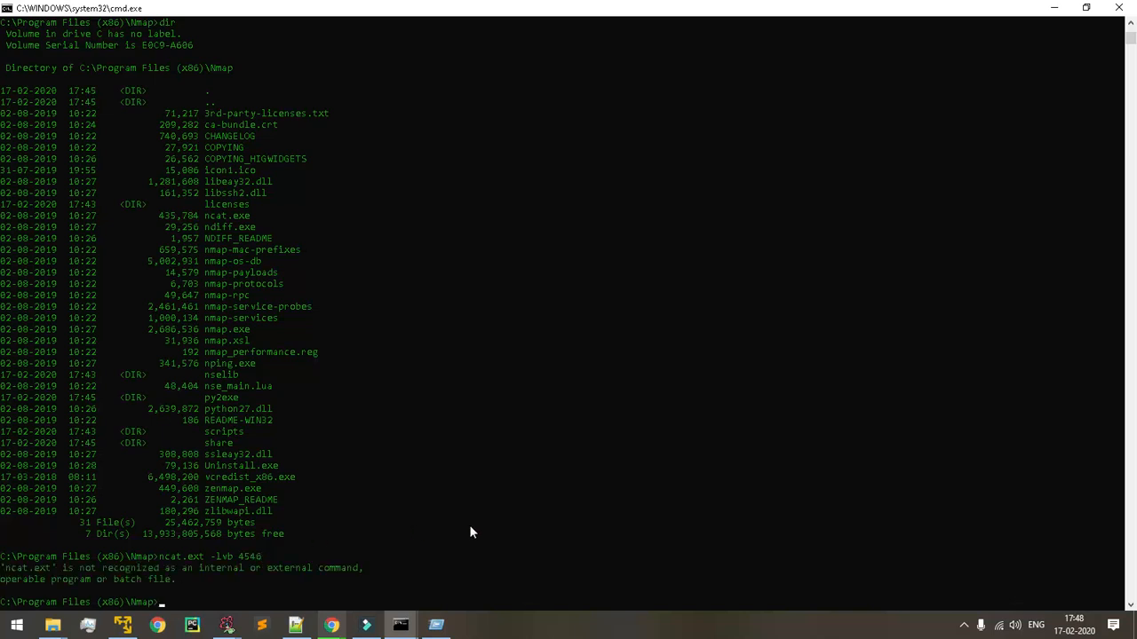
{"action": "type", "text": "ncat.ext -lvb 4546"}
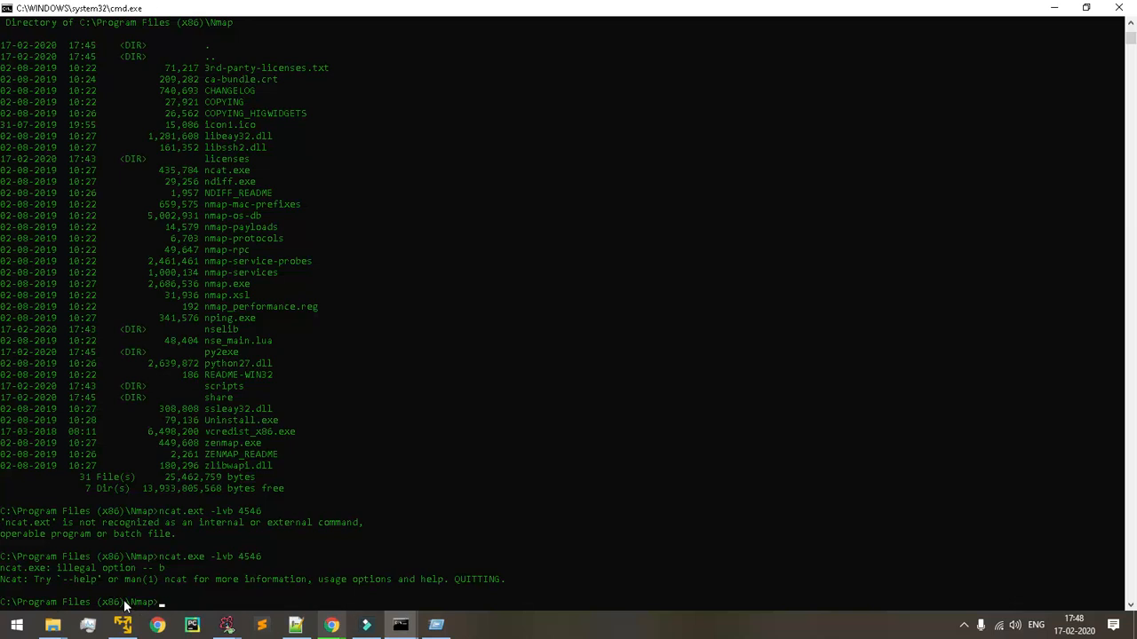
{"action": "mouse_move", "coordinate": [174, 578]}
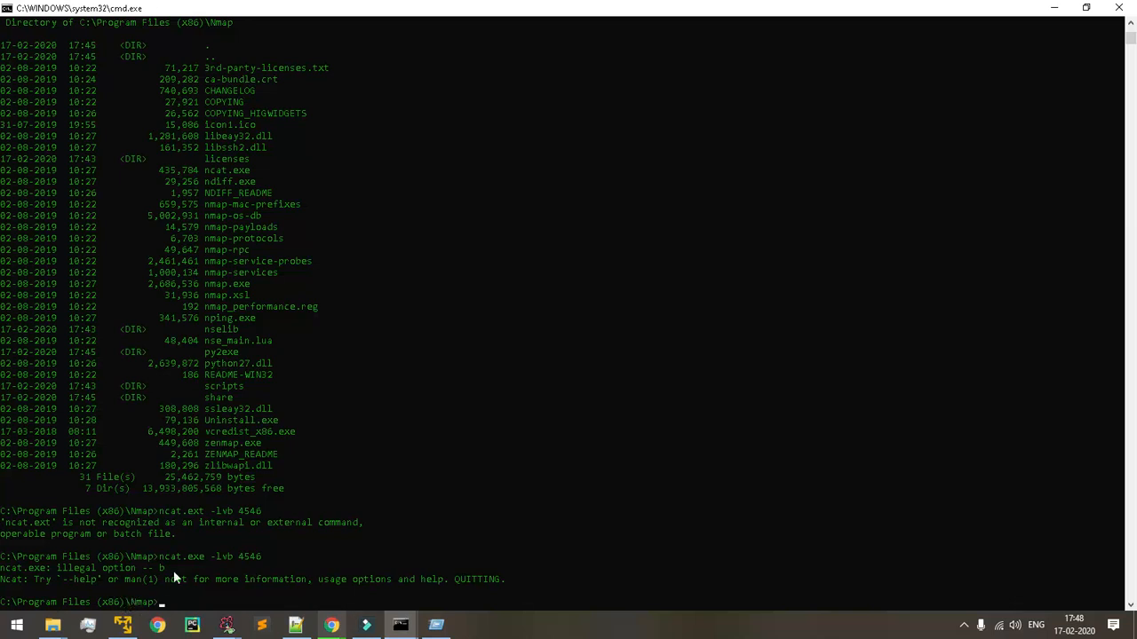
{"action": "type", "text": "ncat.exe -lv"}
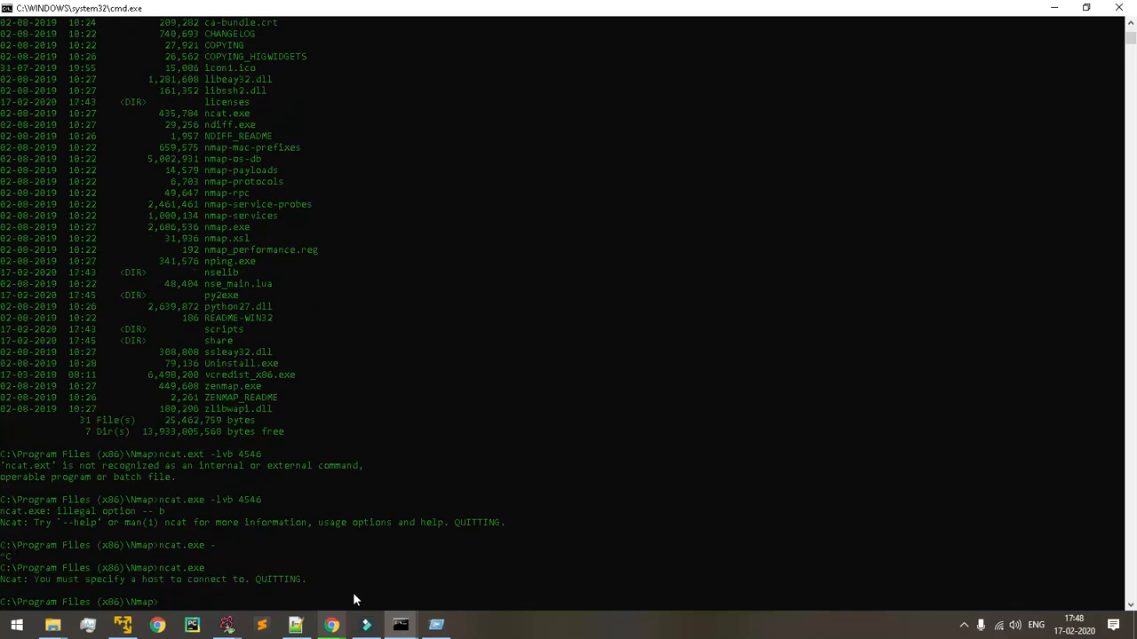
{"action": "type", "text": "ncat.exe -lvp 4536"}
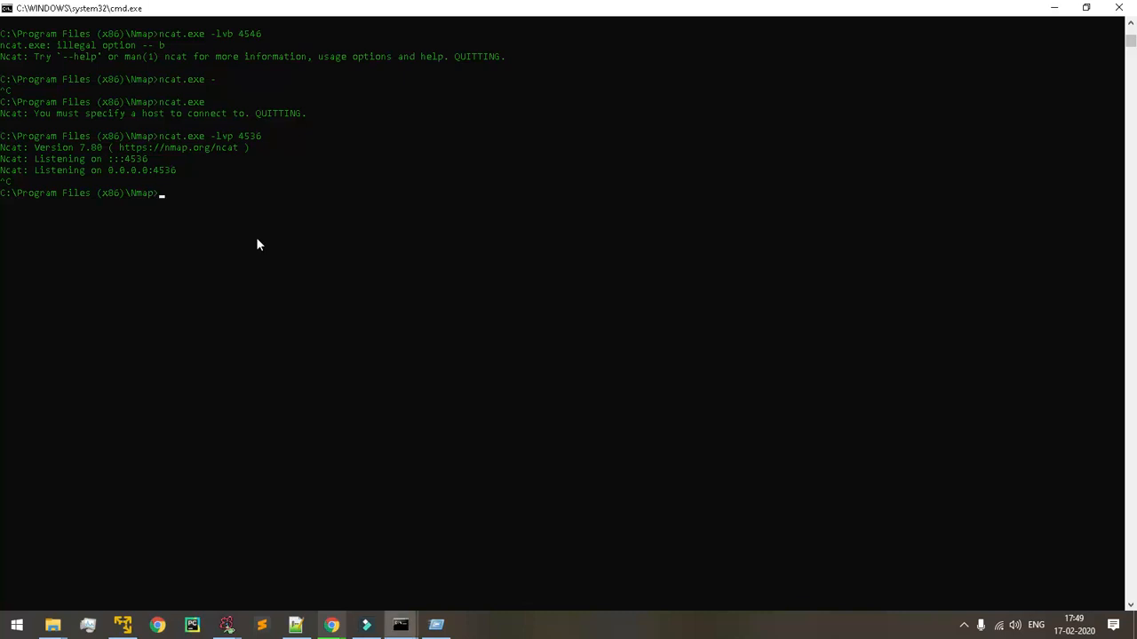
- Run ncat.exe -lvp to start Ncat listening for connections on port 64256
{"action": "type", "text": "ncat."}
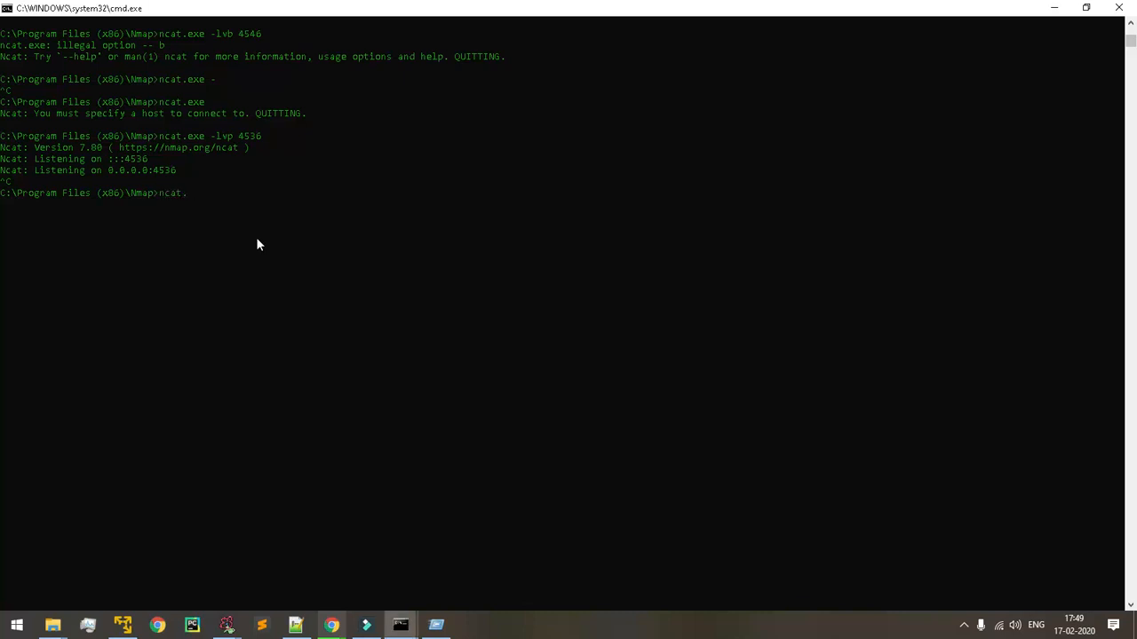
{"action": "type", "text": "-"}
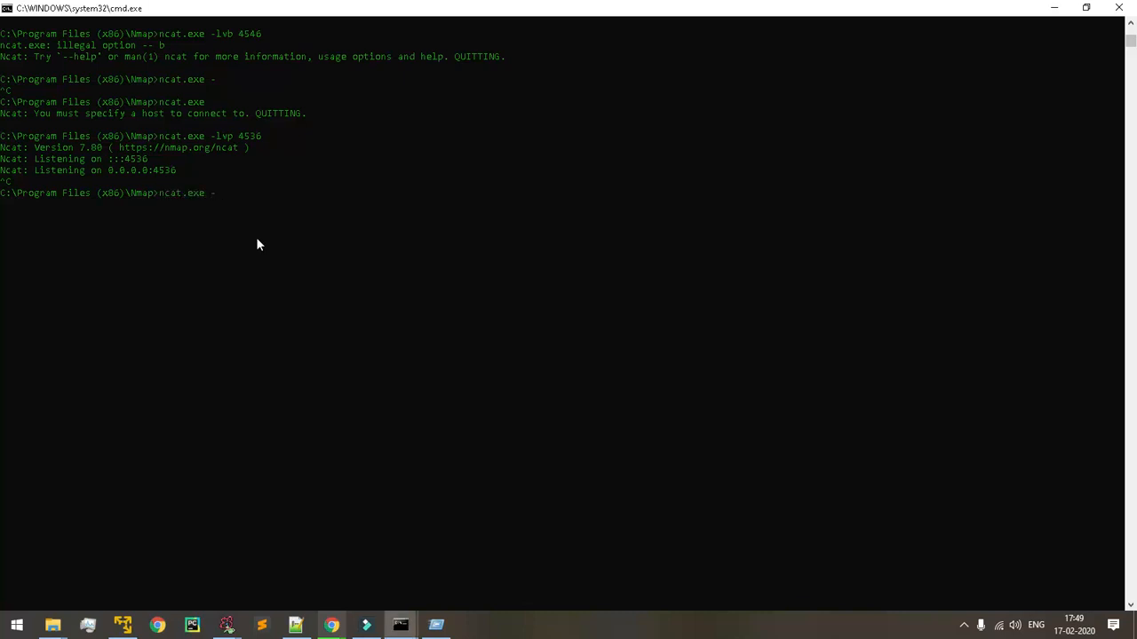
{"action": "type", "text": "lvp"}
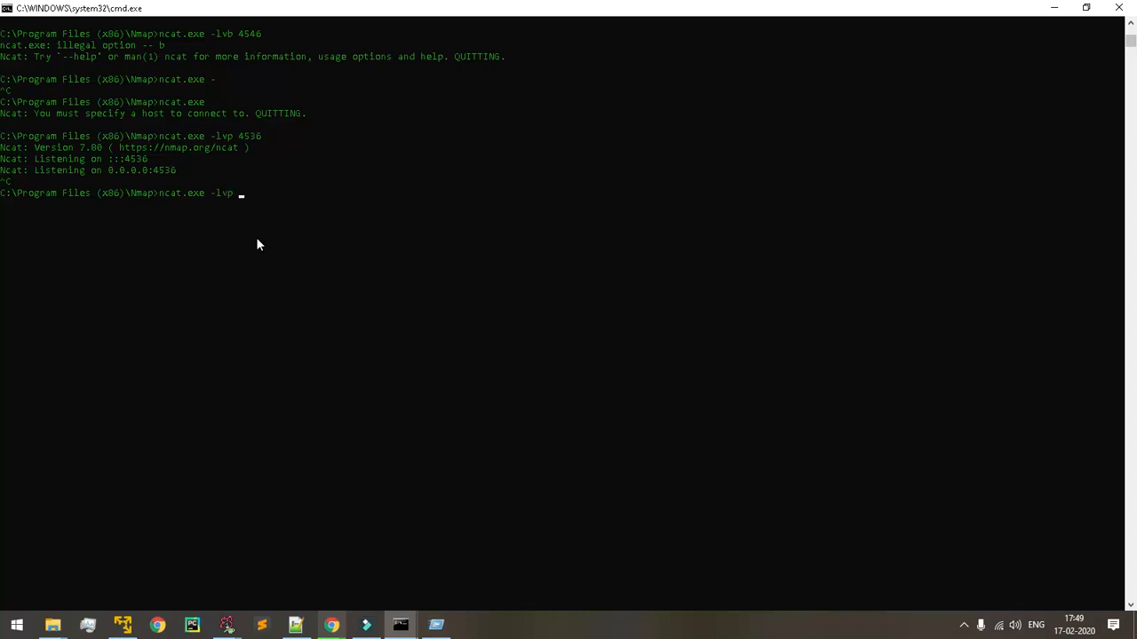
{"action": "type", "text": "6782389"}
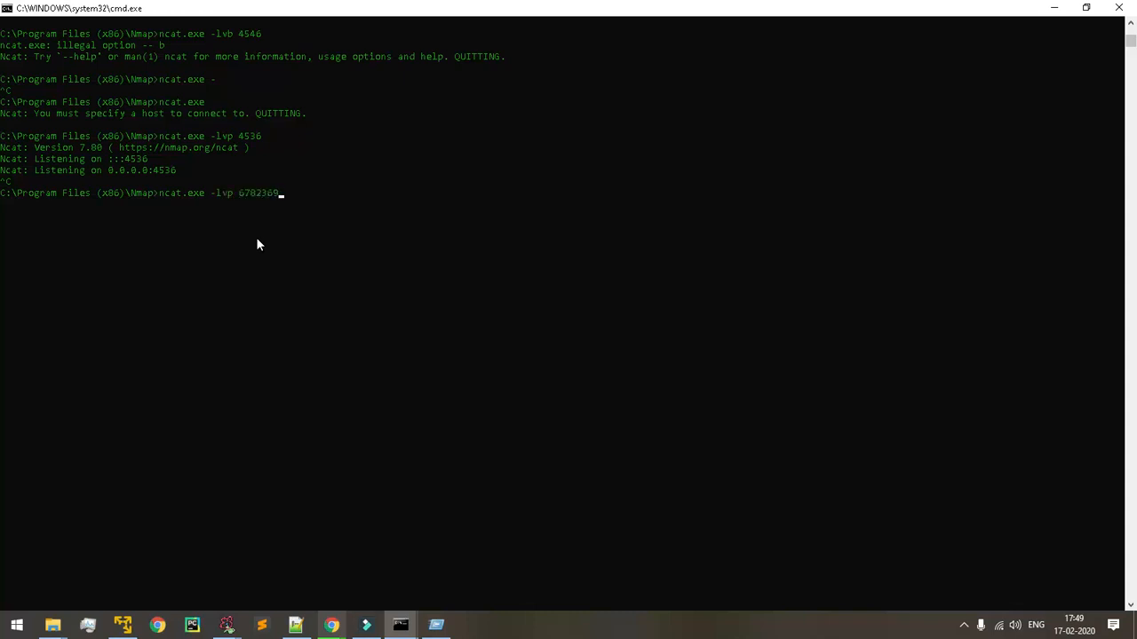
{"action": "key", "text": "BackSpace"}
{"action": "type", "text": "425"}
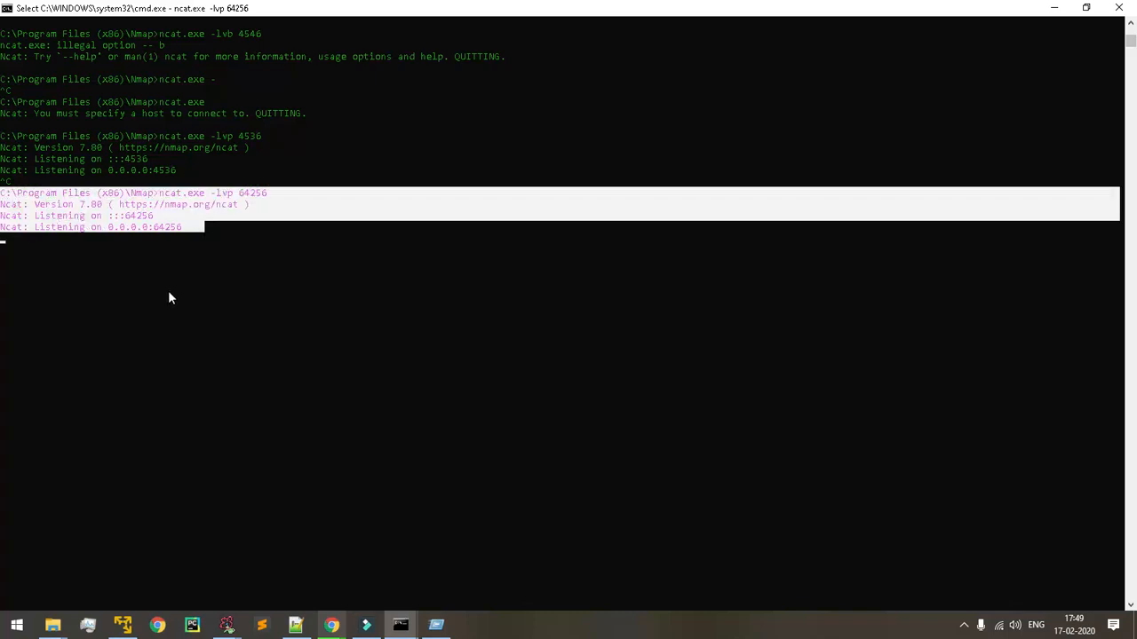
{"action": "mouse_move", "coordinate": [969, 625]}
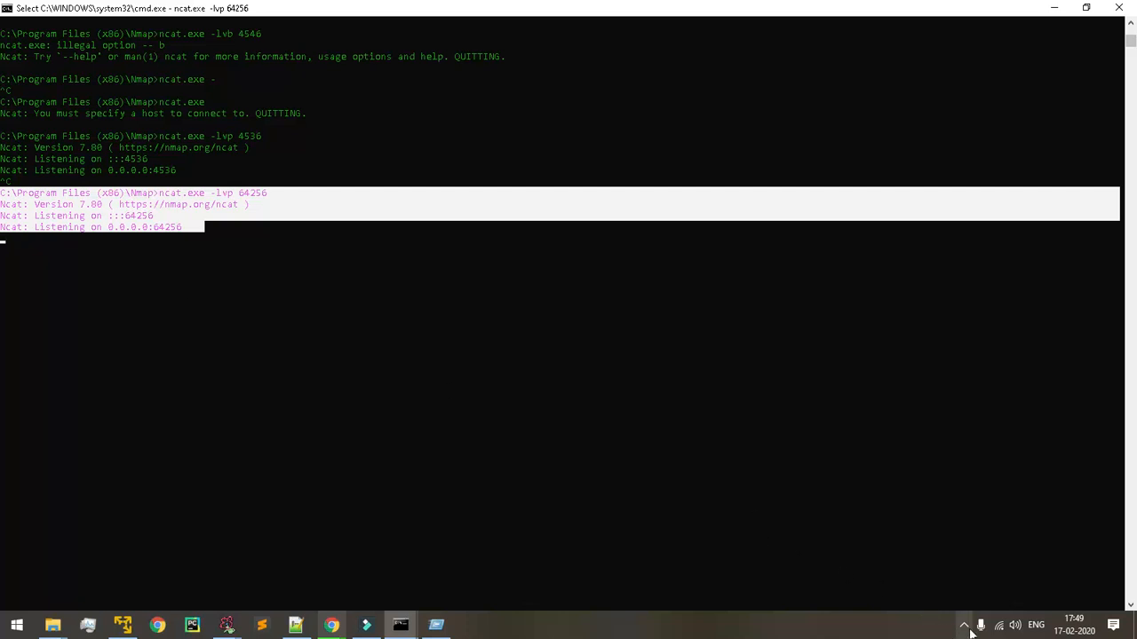